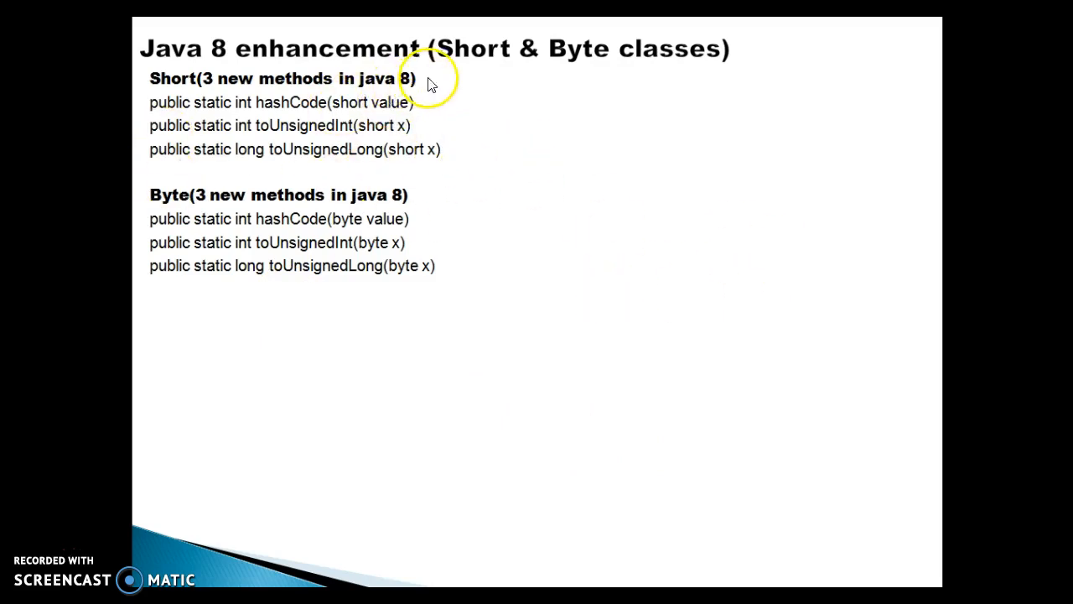
mouse_move(176, 84)
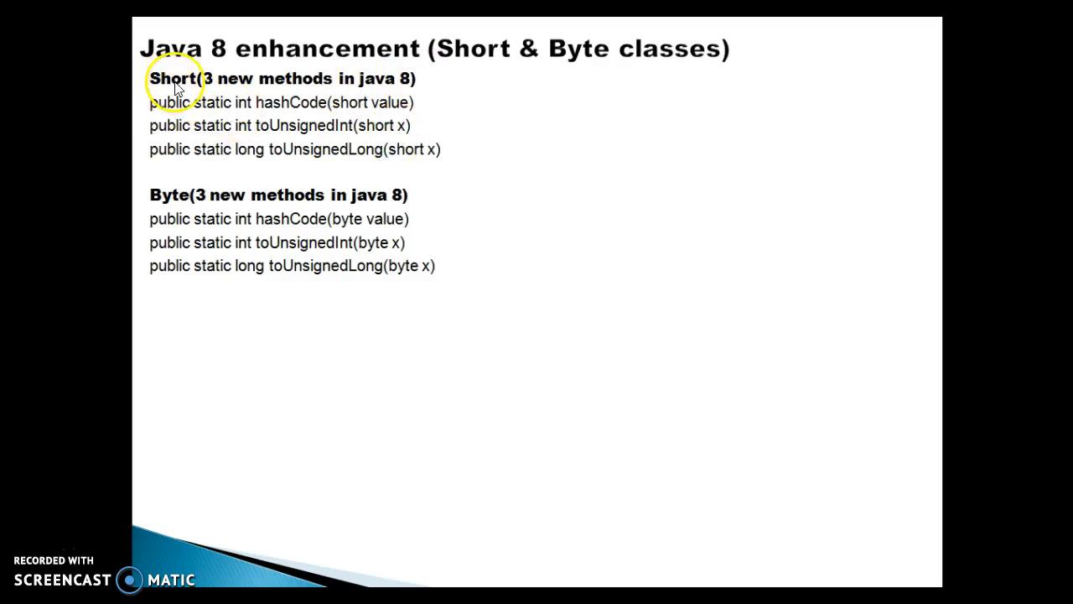
mouse_move(426, 181)
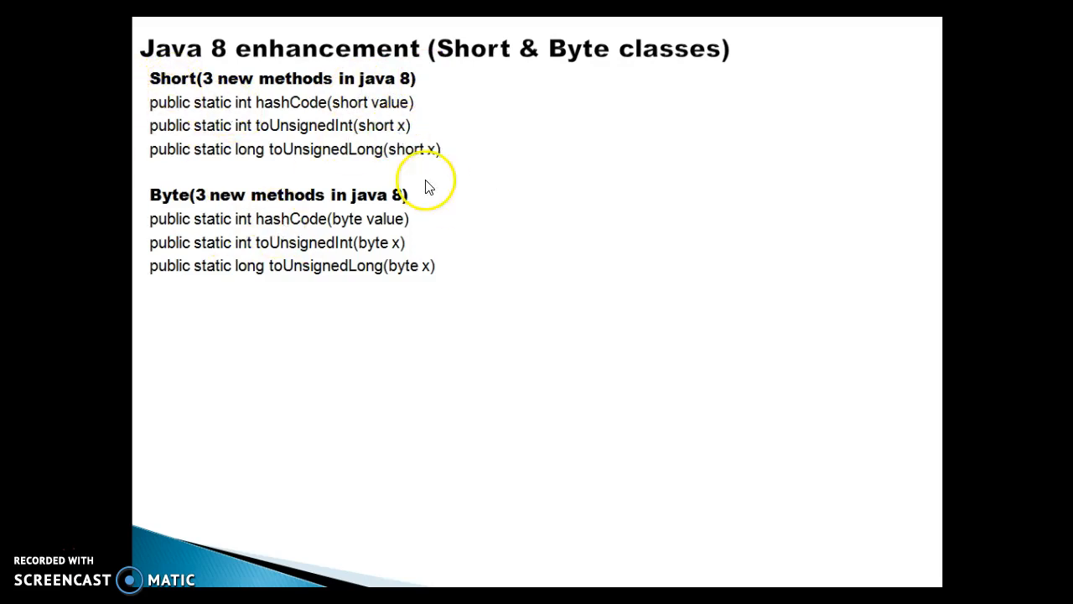
mouse_move(188, 84)
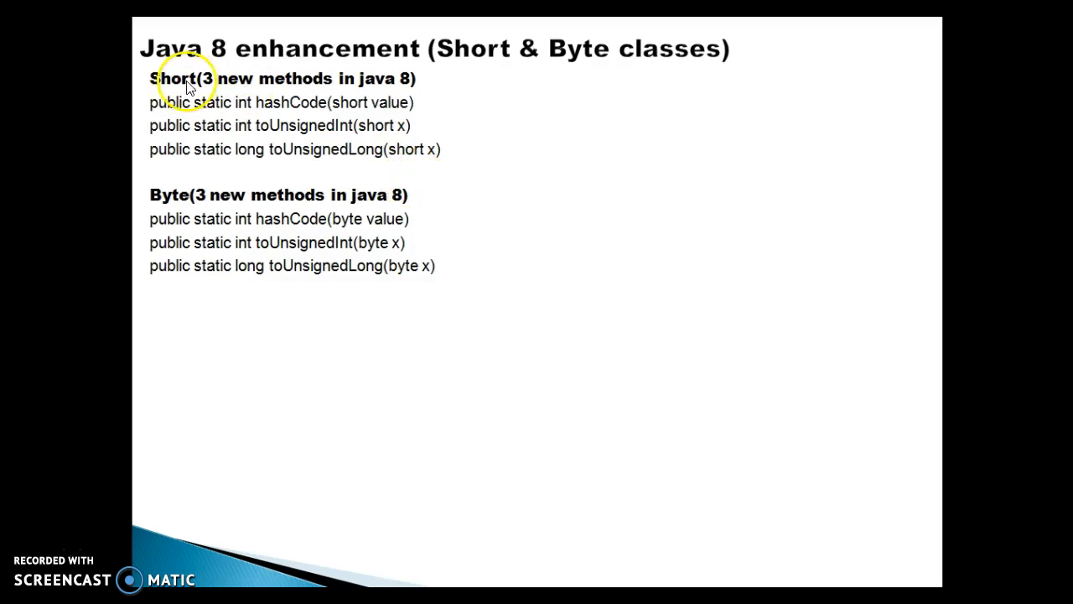
mouse_move(138, 126)
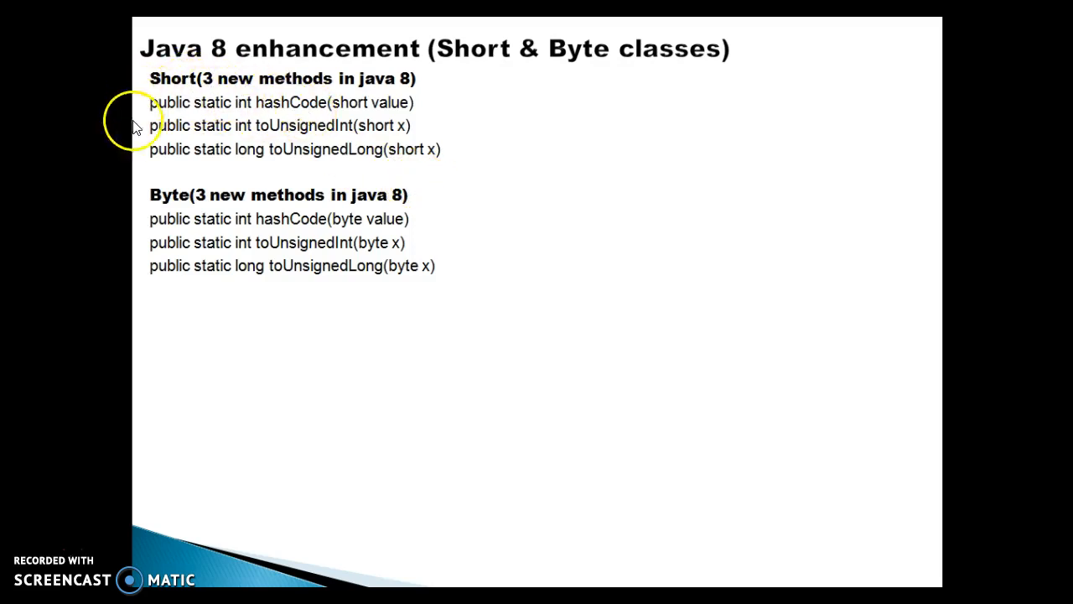
mouse_move(450, 154)
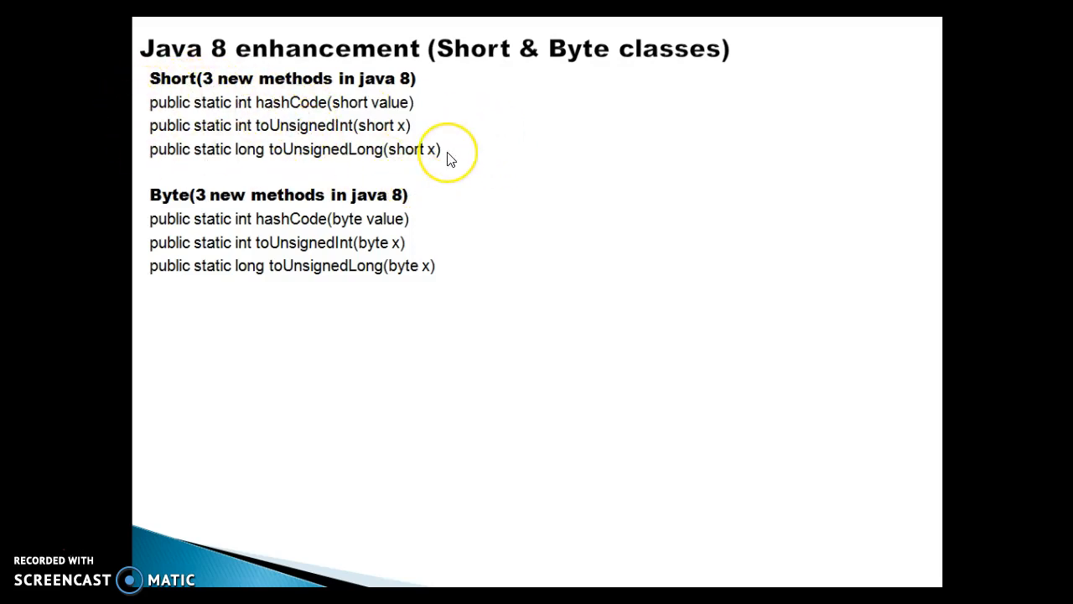
mouse_move(279, 108)
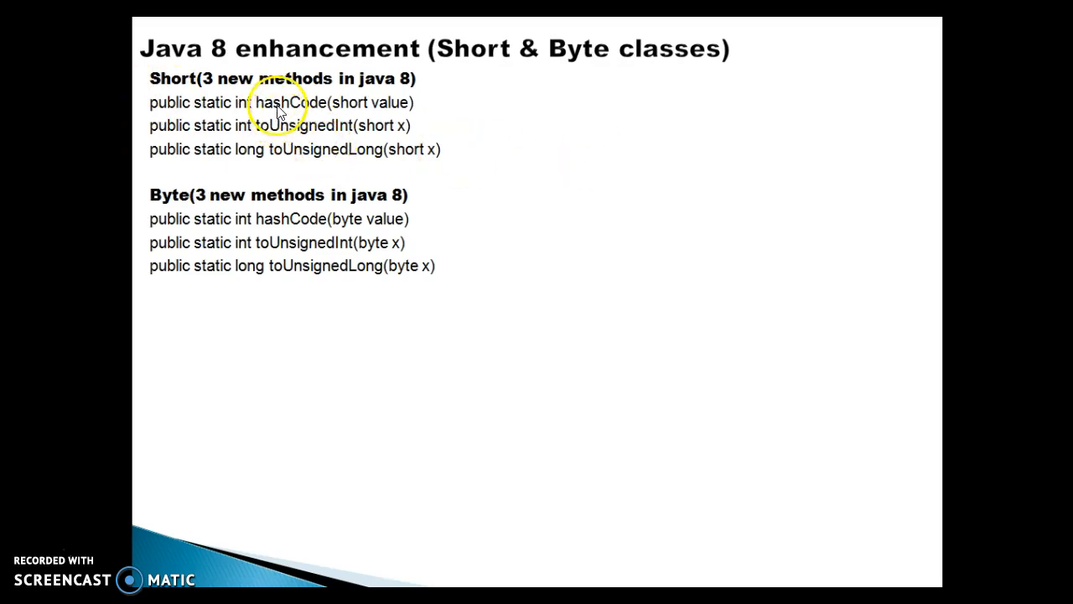
mouse_move(305, 243)
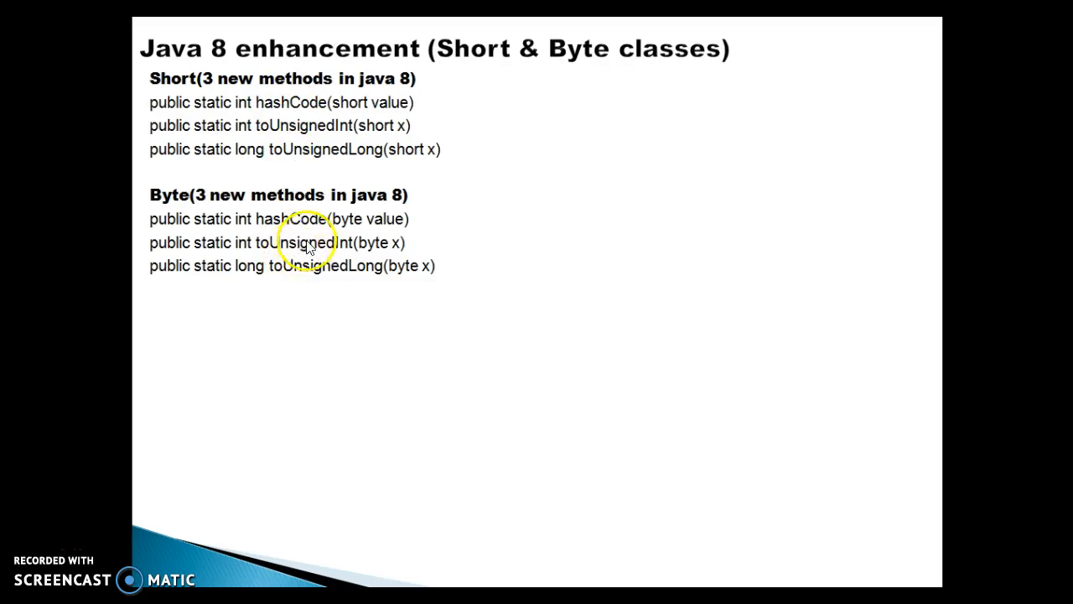
mouse_move(239, 166)
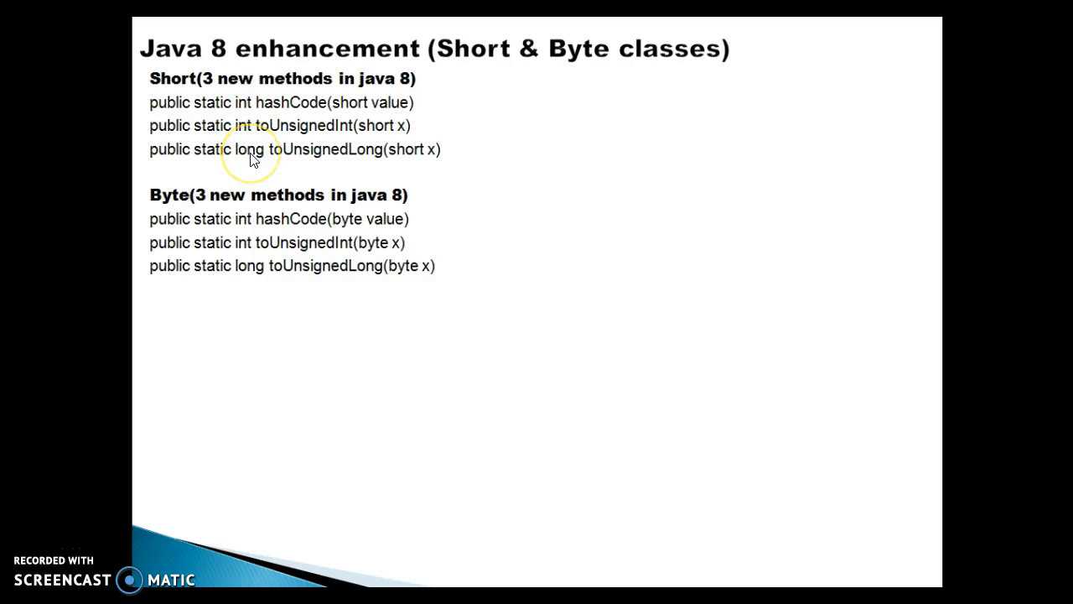
mouse_move(394, 107)
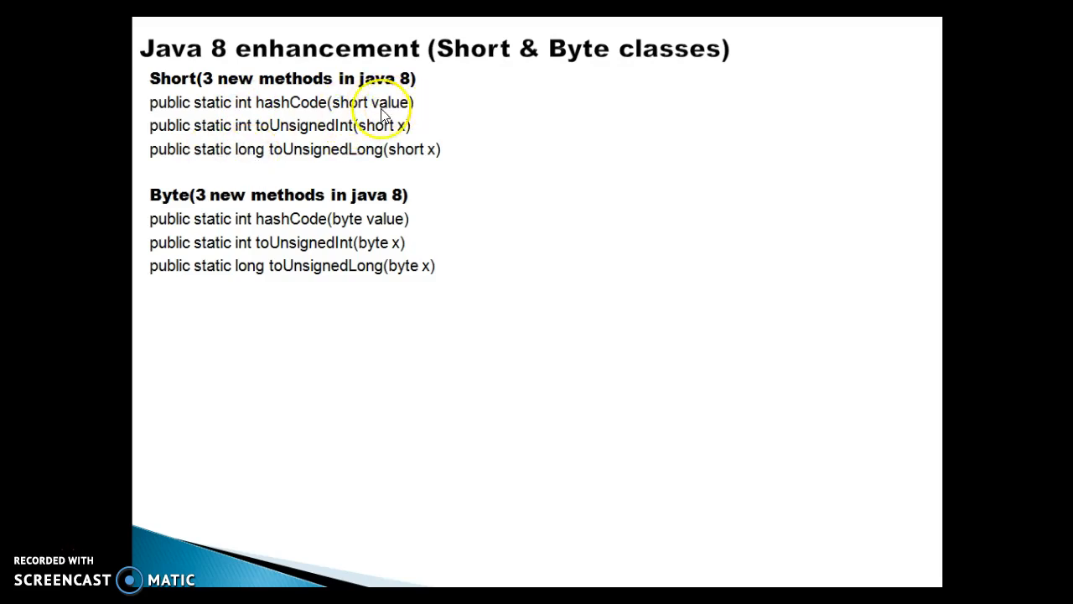
mouse_move(260, 92)
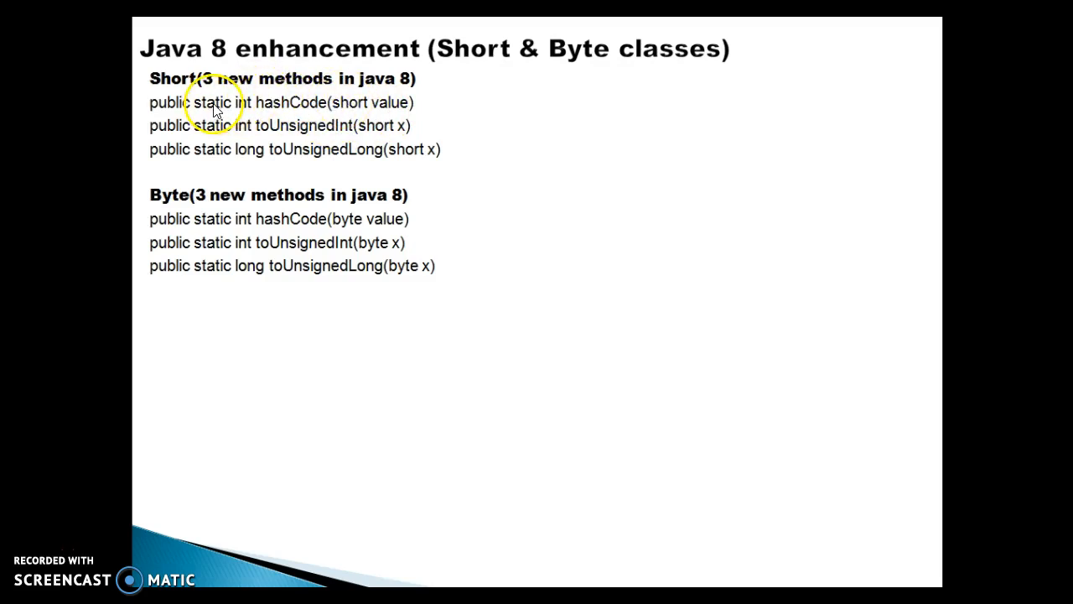
mouse_move(385, 125)
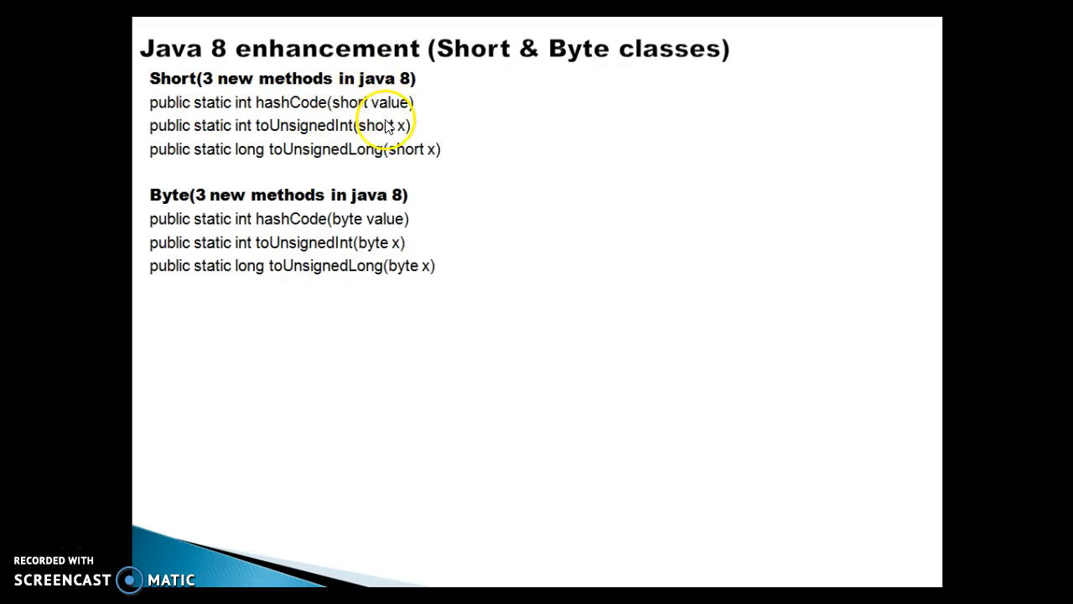
mouse_move(379, 247)
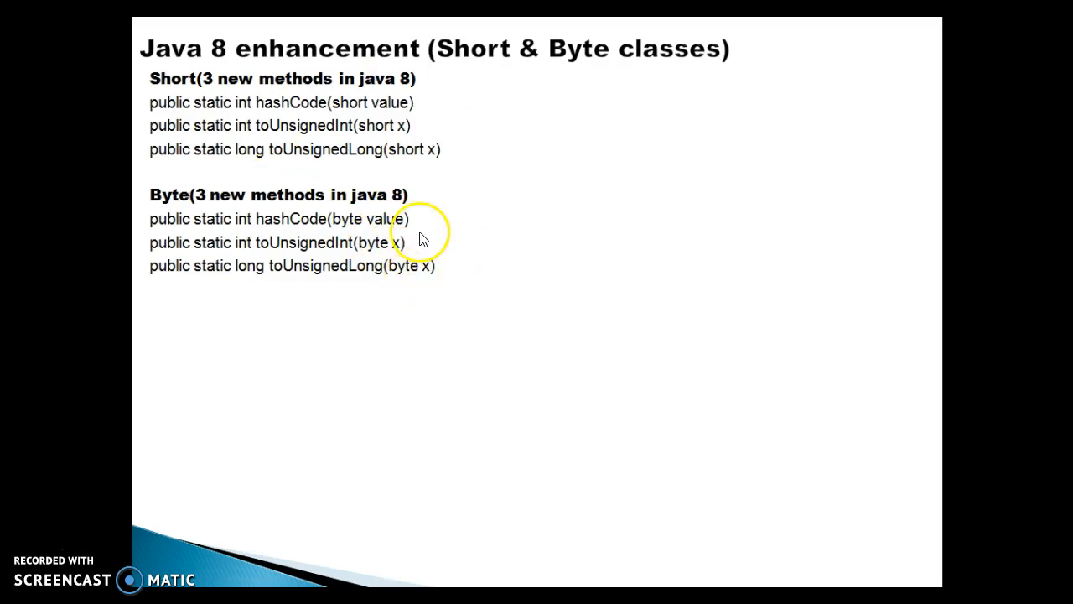
mouse_move(422, 238)
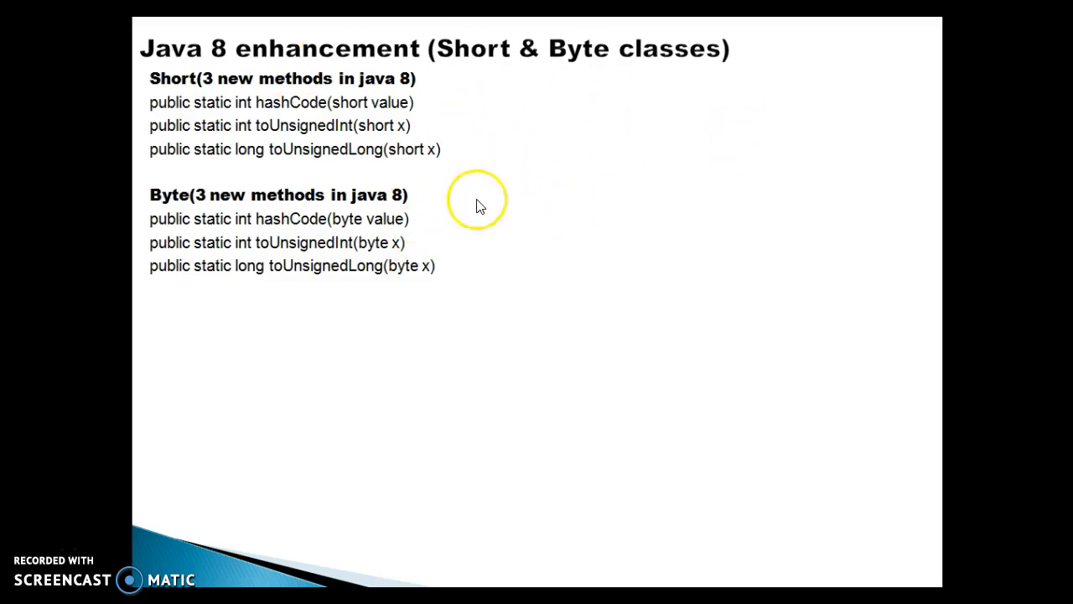
mouse_move(394, 201)
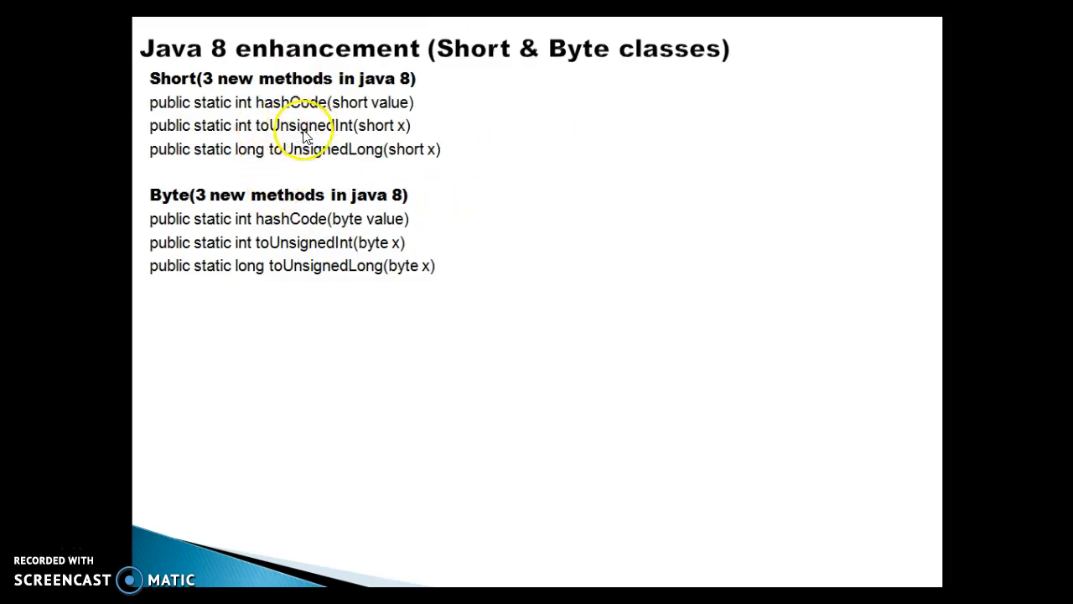
mouse_move(272, 138)
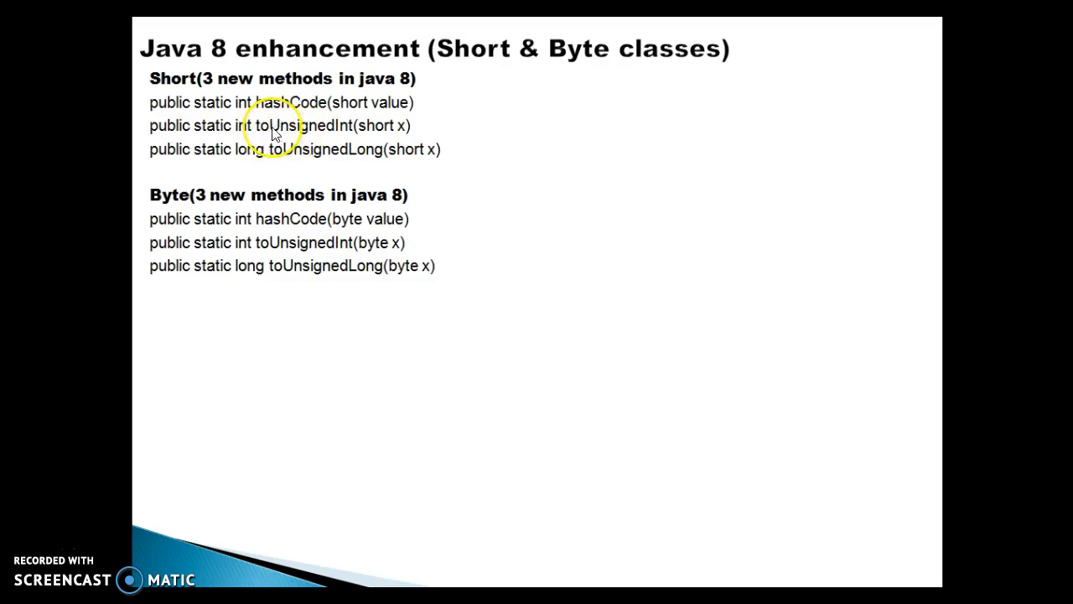
mouse_move(332, 141)
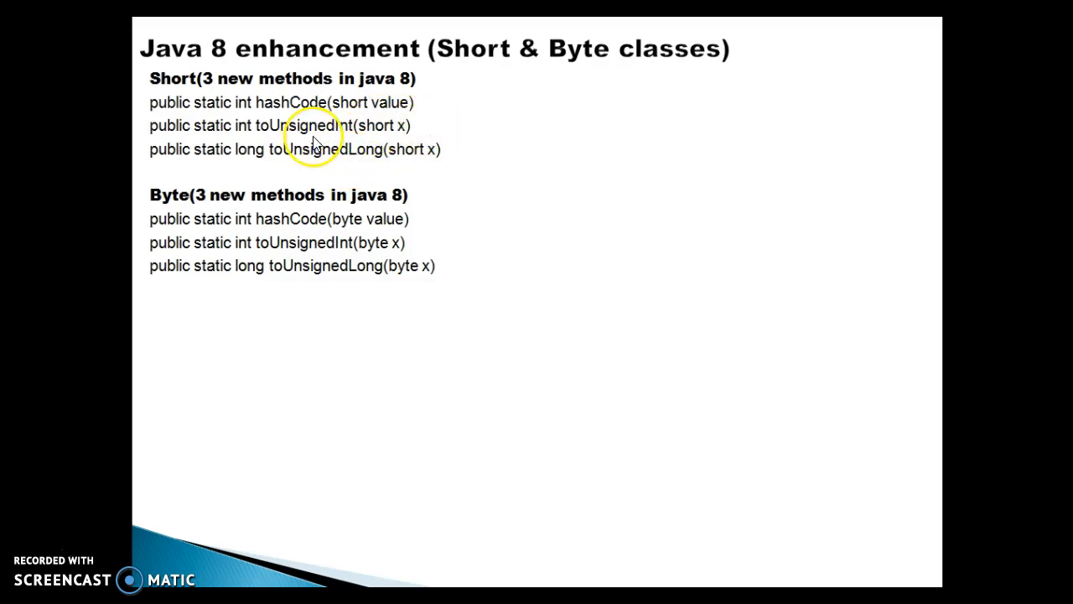
mouse_move(439, 249)
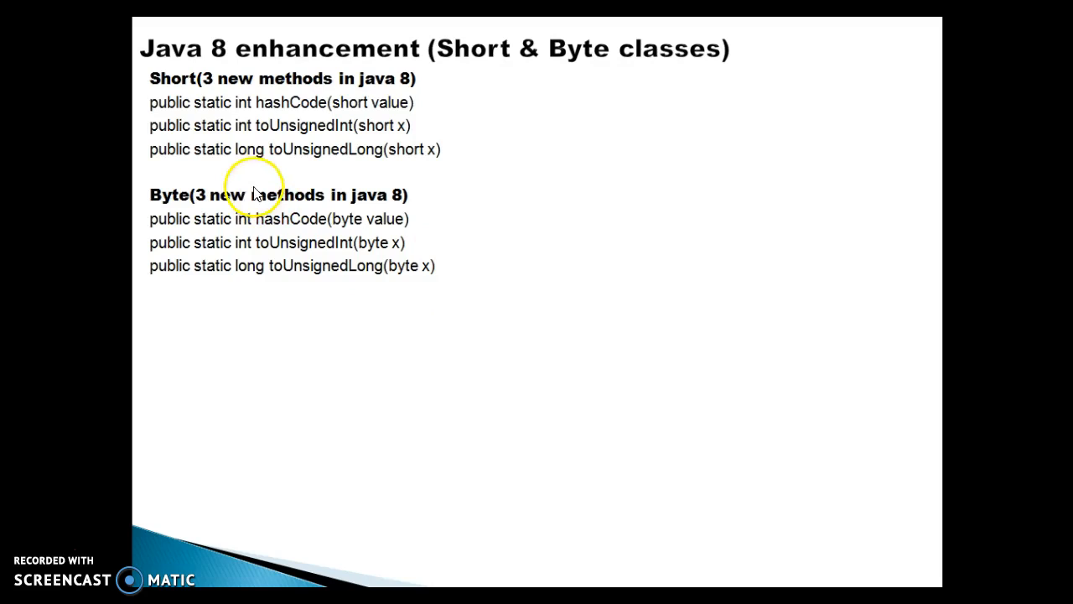
- Leave the slides and write Short.hashCode((short)23); inside ClientTest's main method
key("Escape")
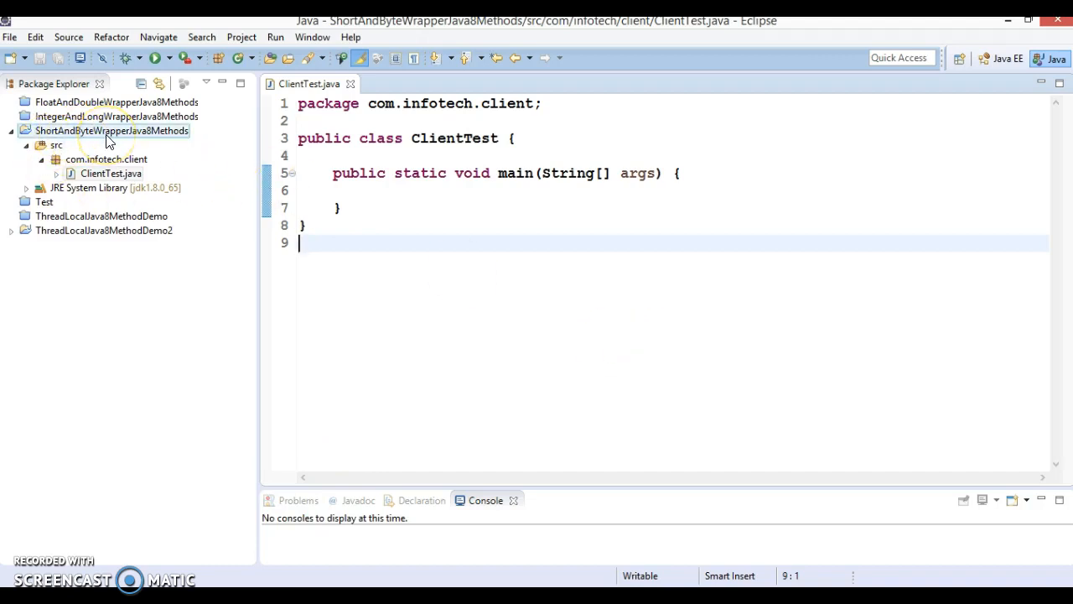
left_click(369, 191)
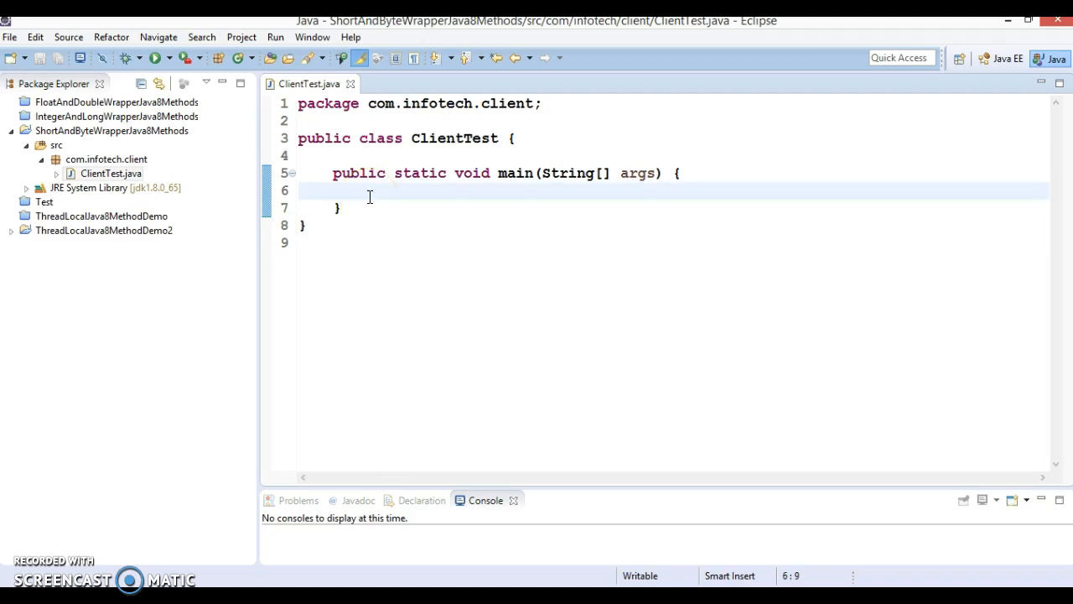
type("Sh")
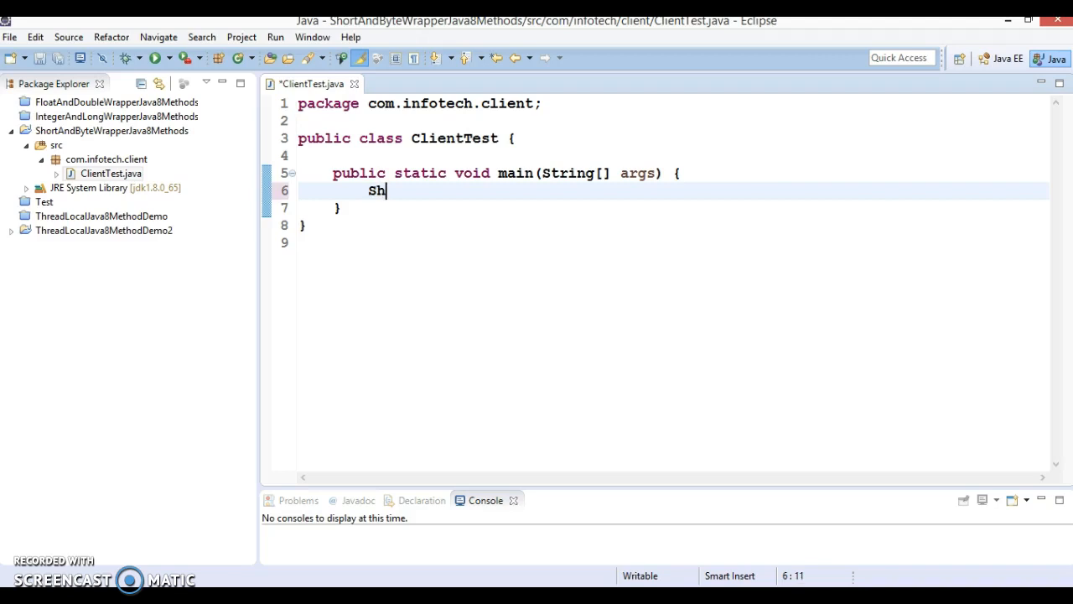
type("ort")
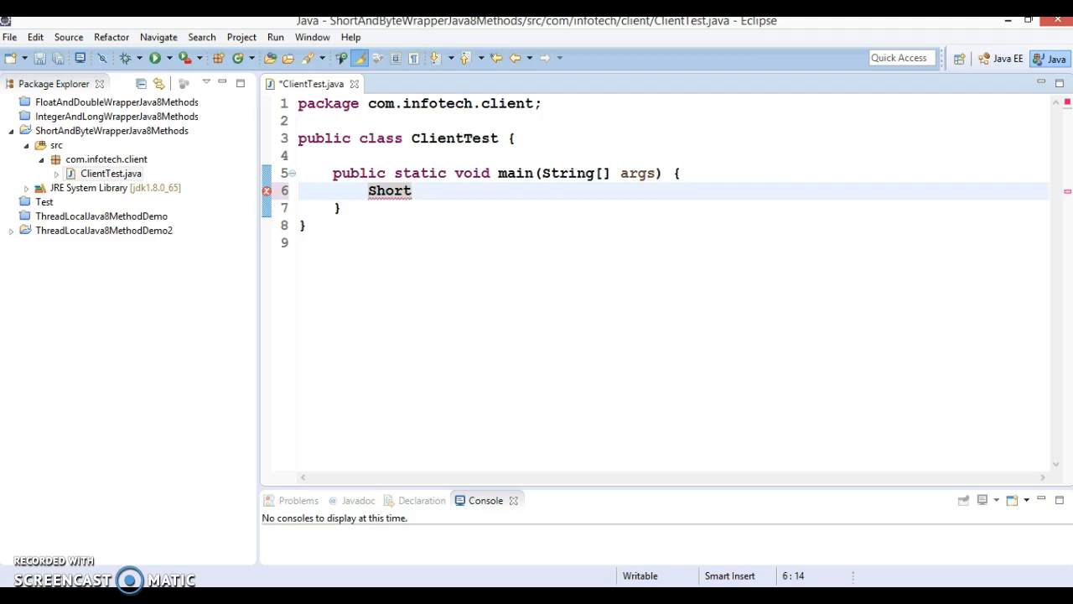
type(".")
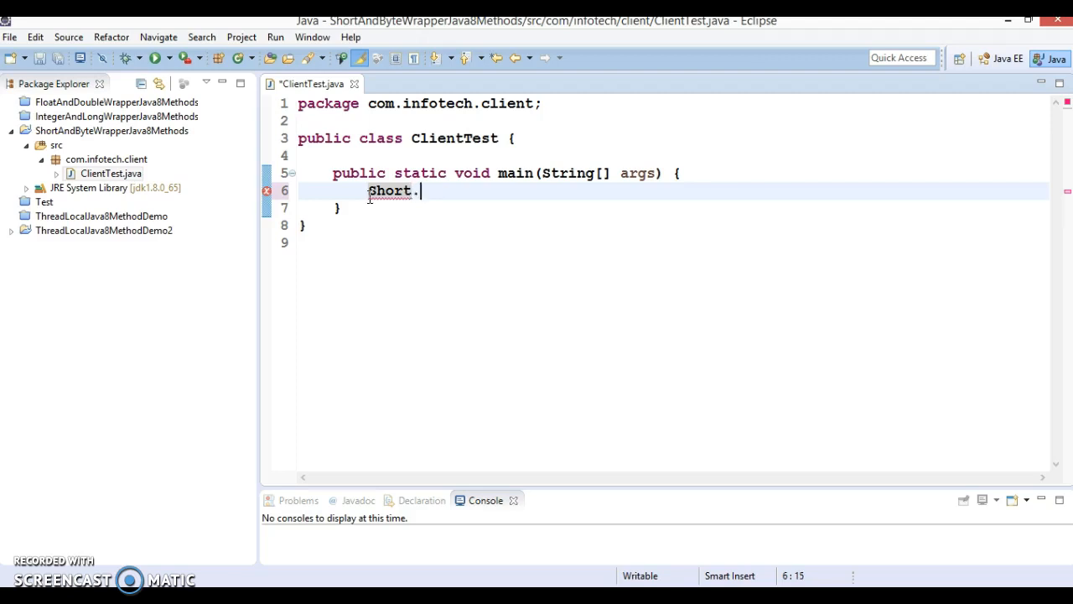
type("has")
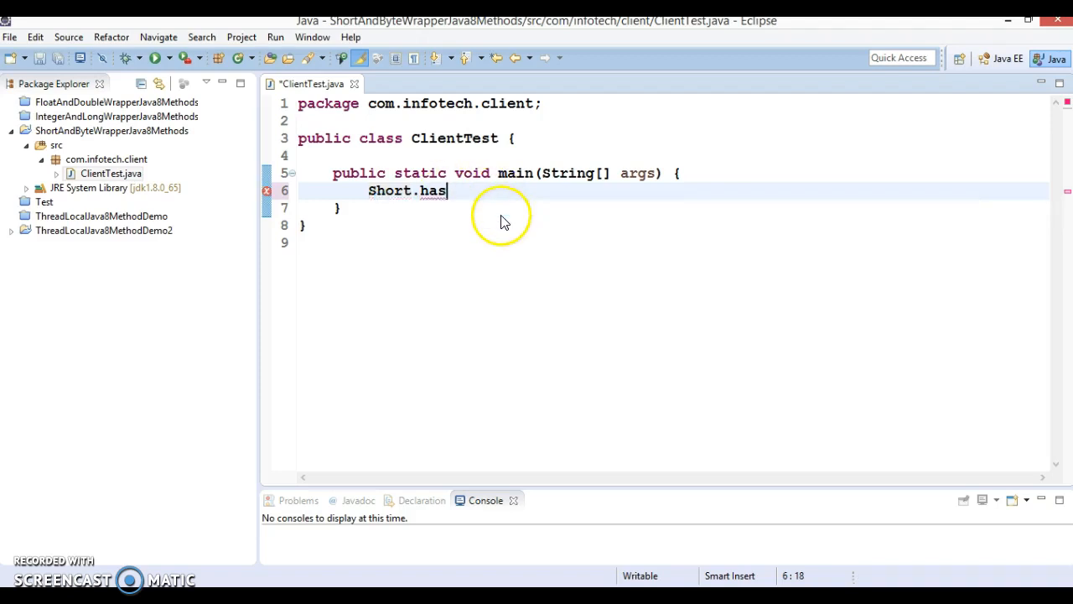
type("hCode(2)")
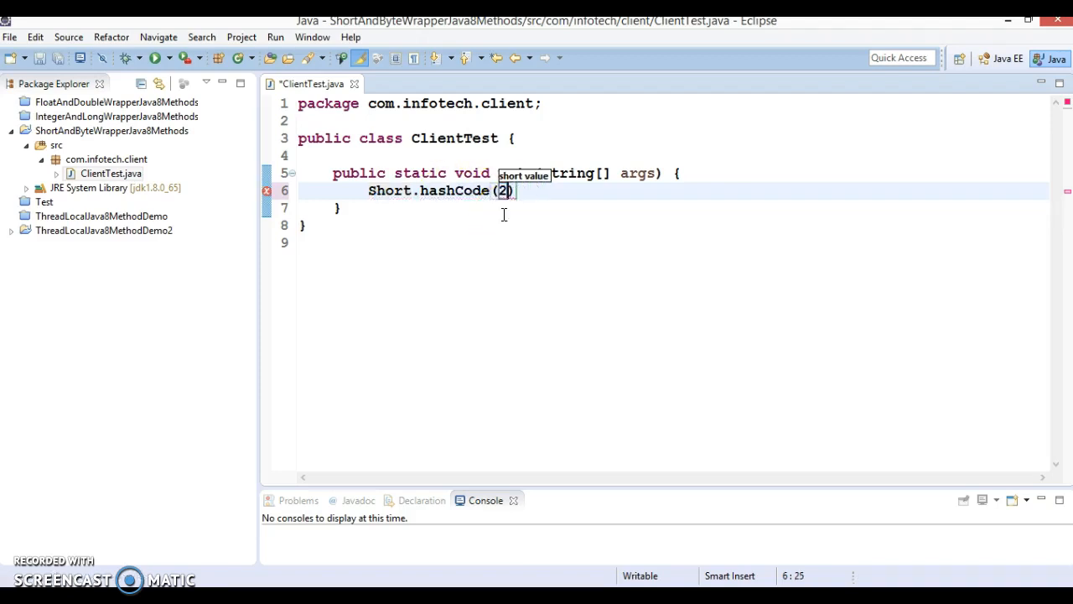
type("3")
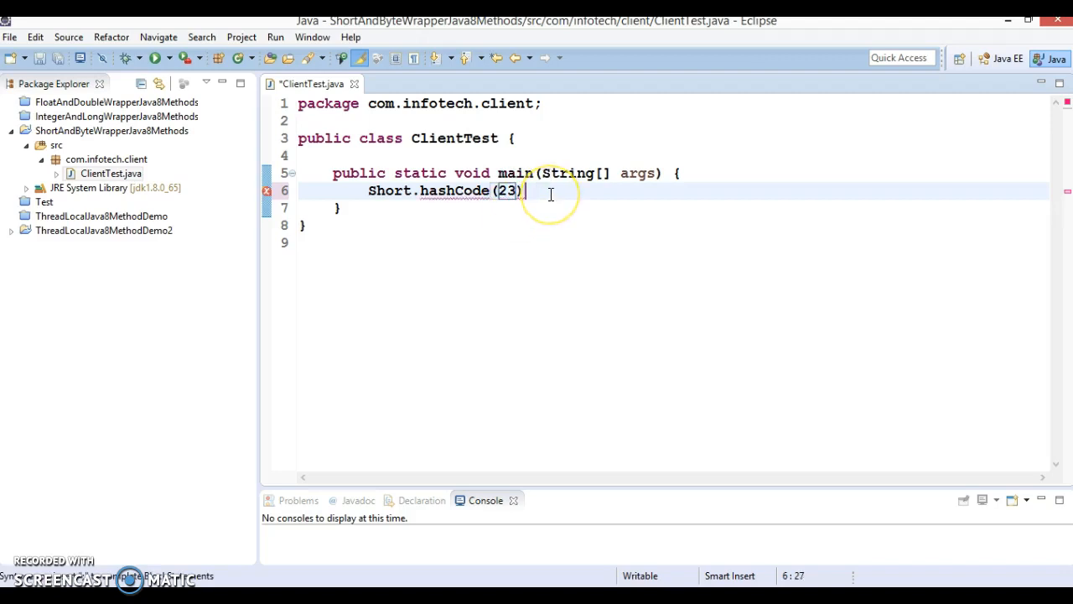
type(";")
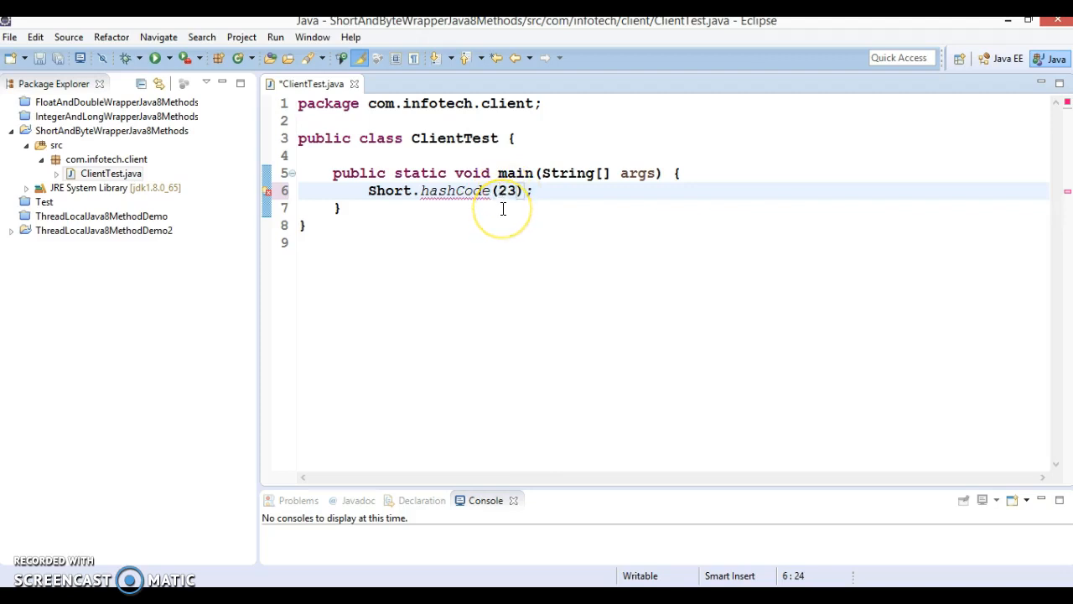
type("(")
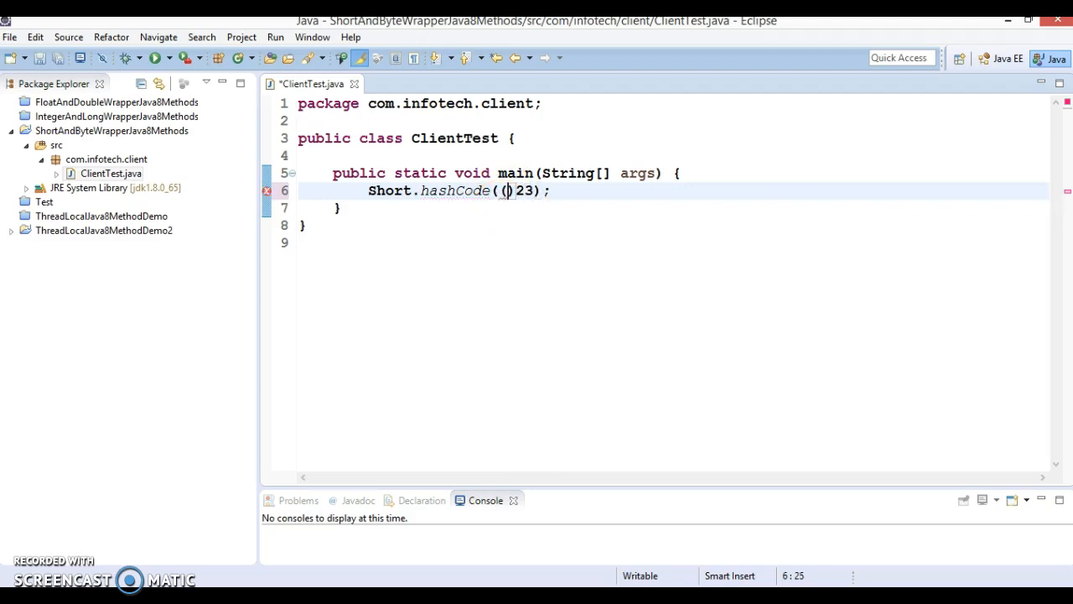
type("short")
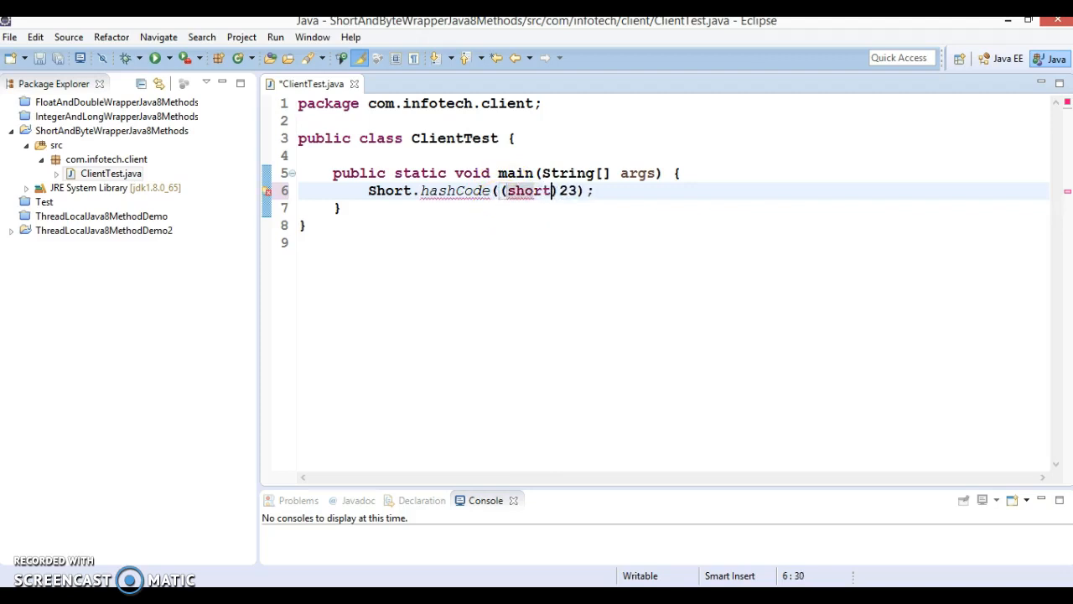
- Insert an empty line above the hashCode call
left_click(573, 218)
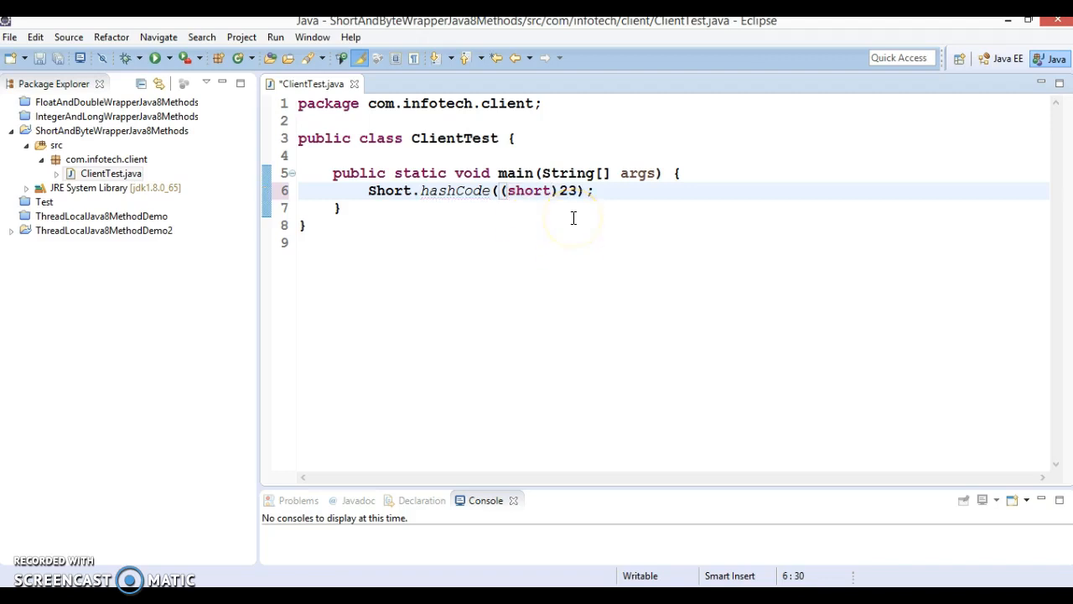
key("Return")
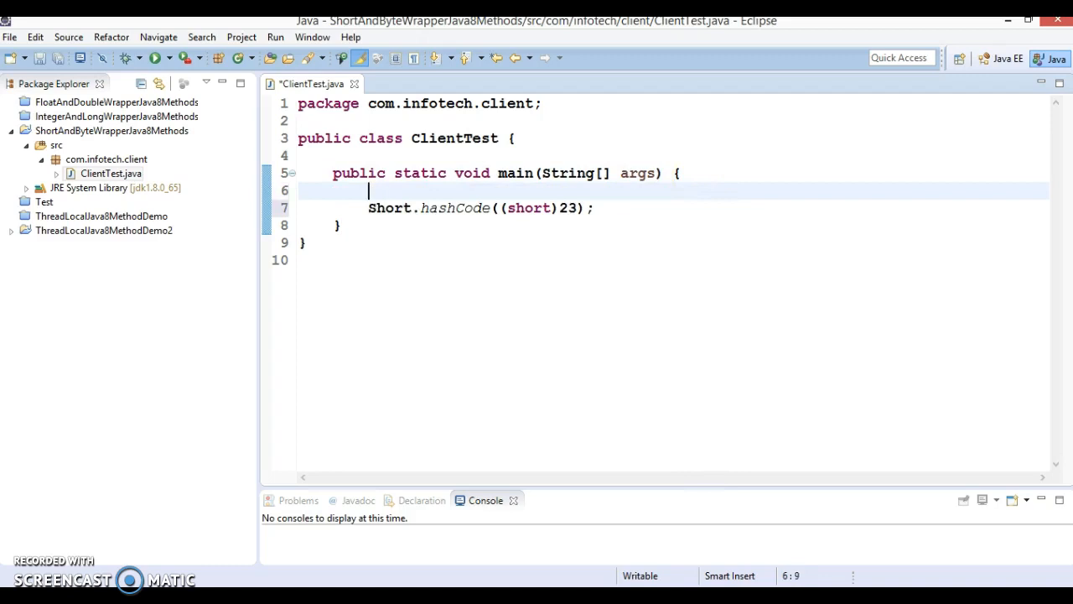
- Declare short data = 23 on the new line above the call
type("short")
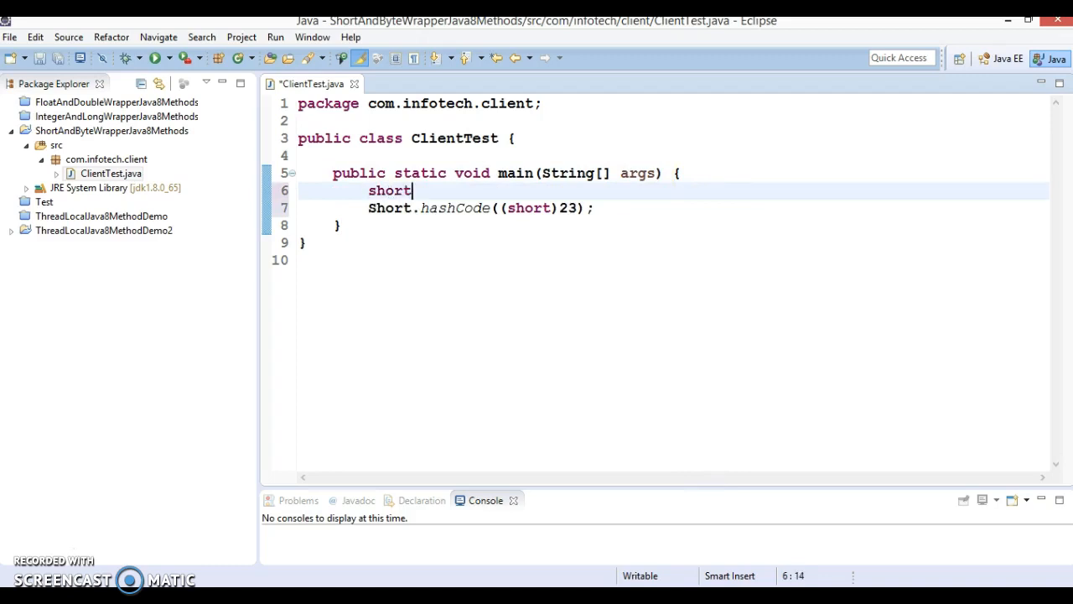
type("da")
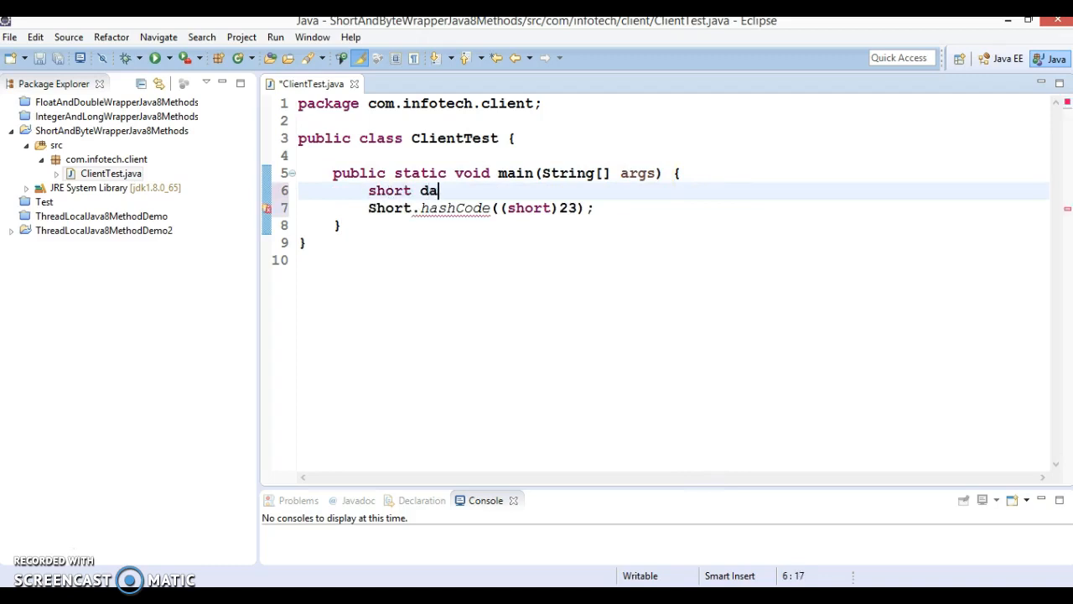
type("ta =")
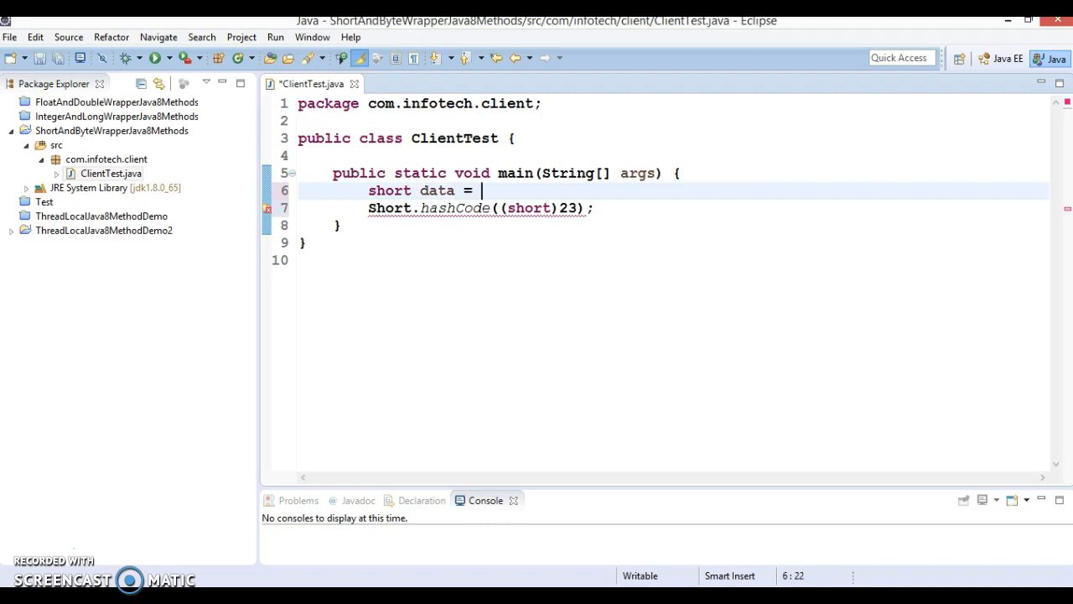
type("23;")
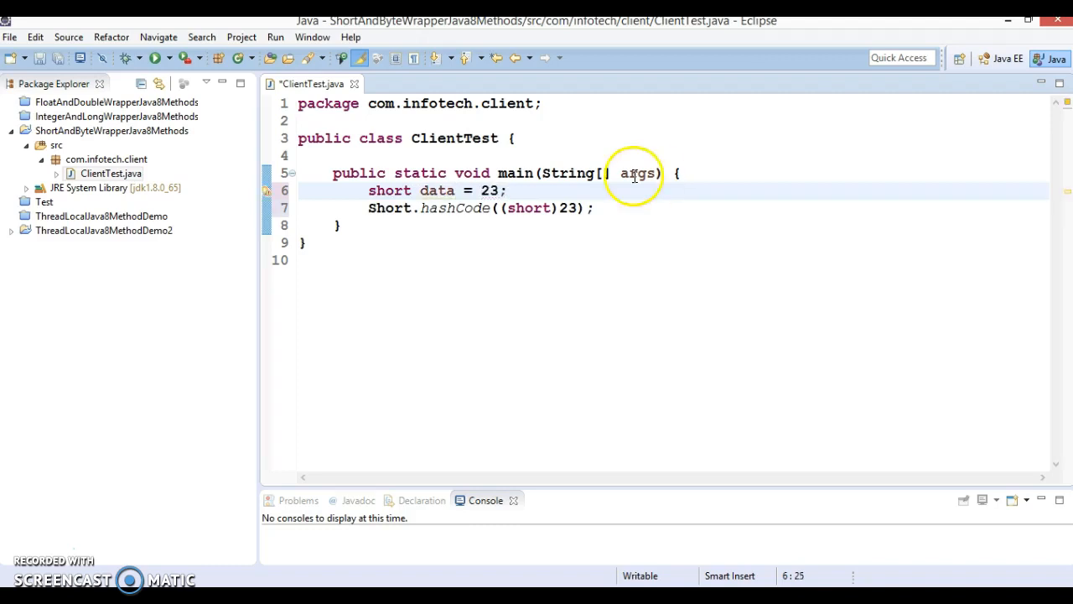
- Replace the (short)23 argument with data and begin assigning the result to int hashCode
double_click(436, 192)
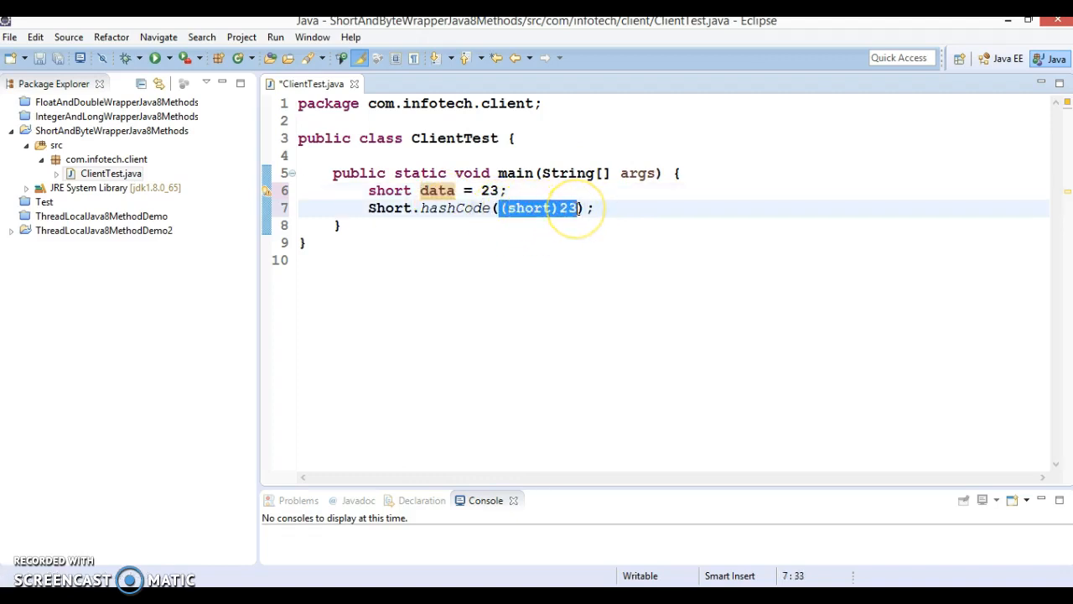
left_click(528, 208)
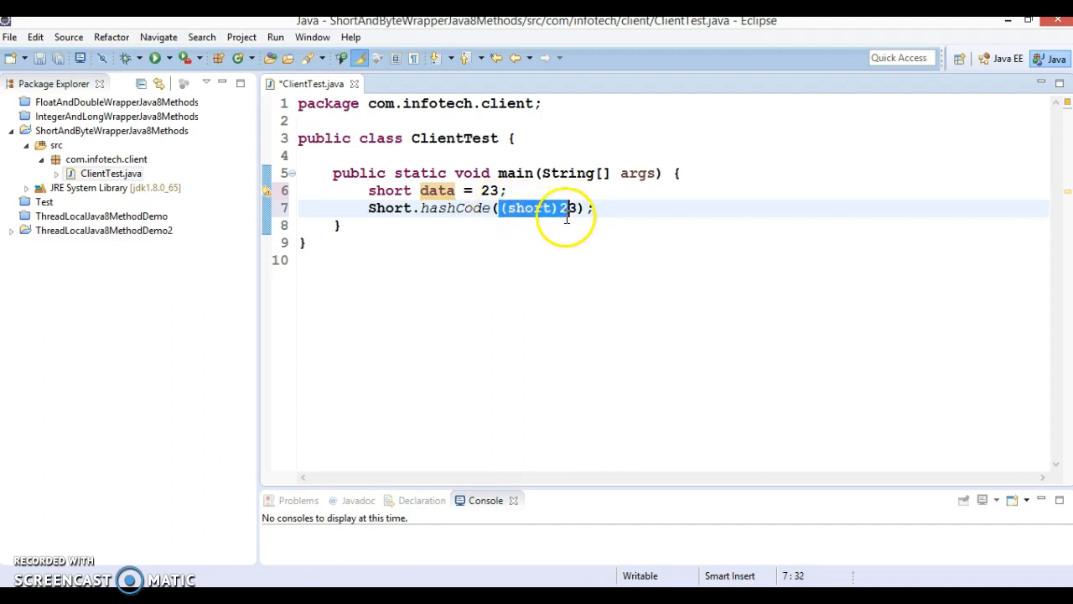
type("data")
type("System.out.println();")
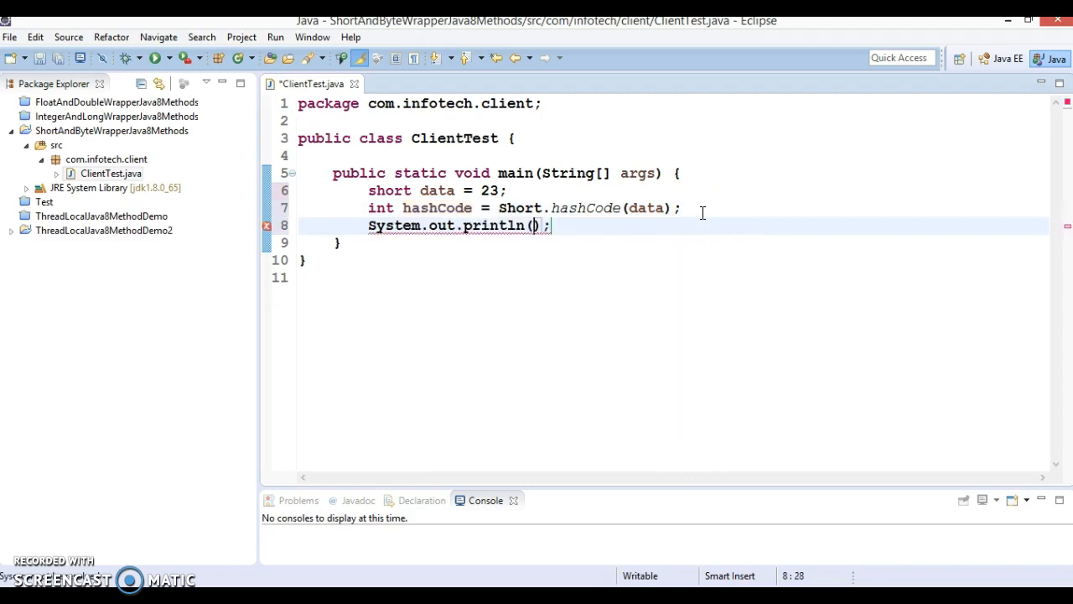
type("hashCode")
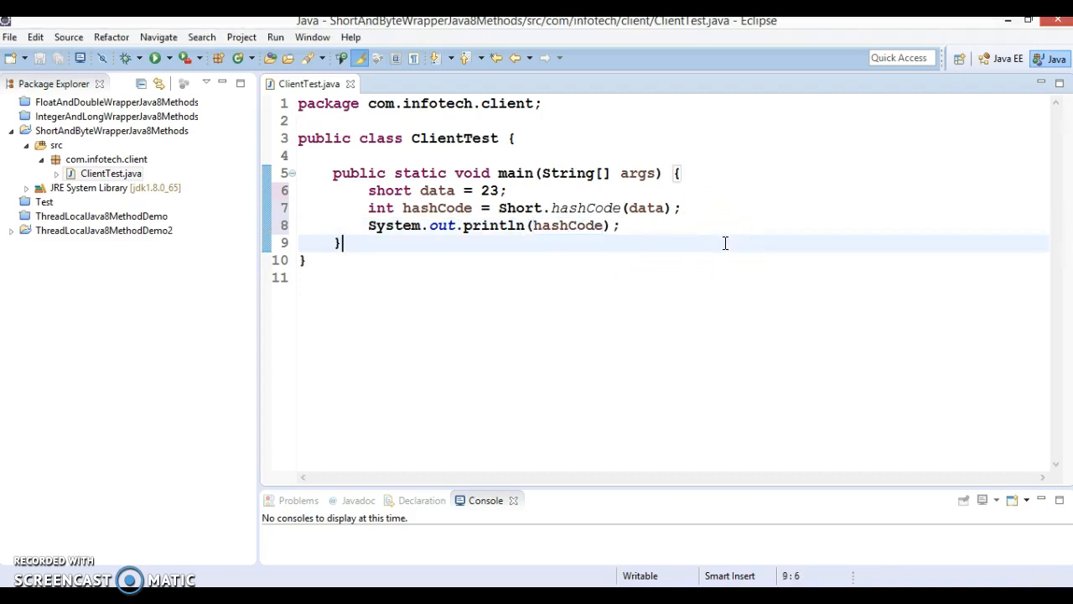
- Print hashCode and run ClientTest as a Java application, showing 23 in the console
double_click(647, 208)
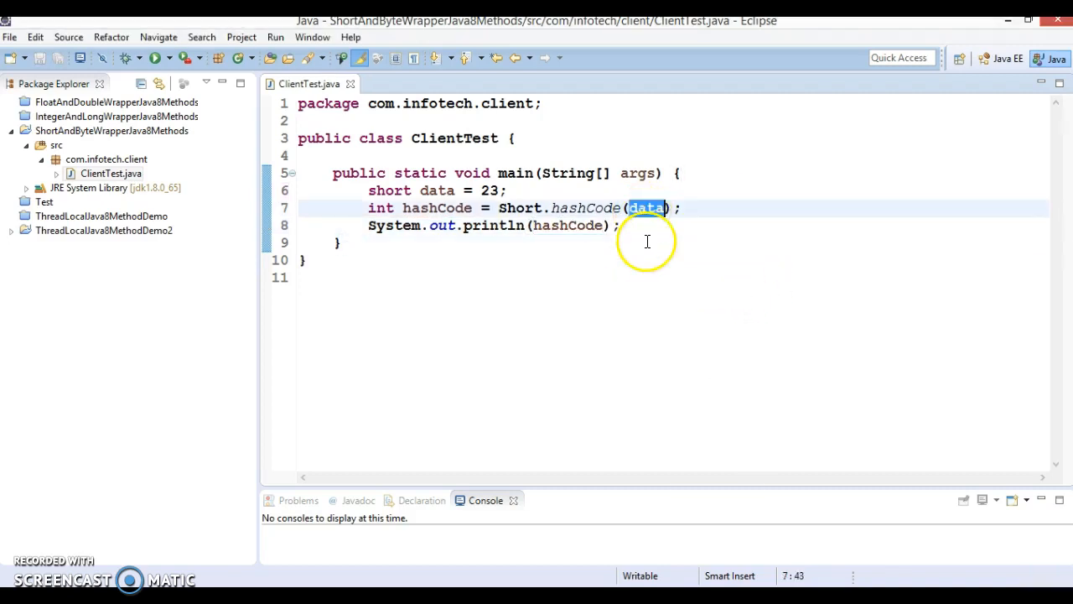
mouse_move(724, 232)
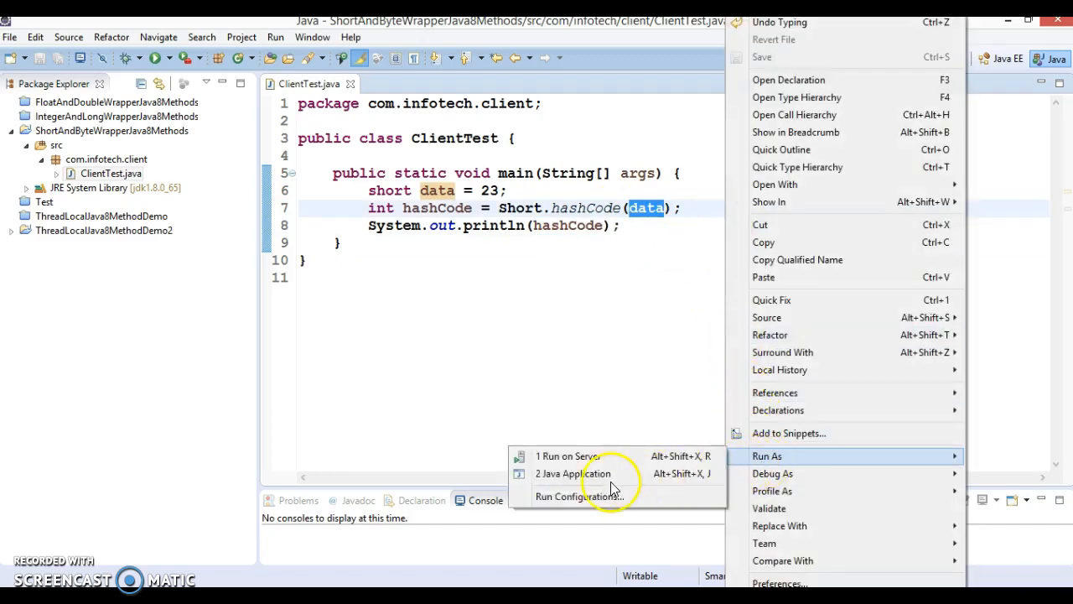
left_click(573, 473)
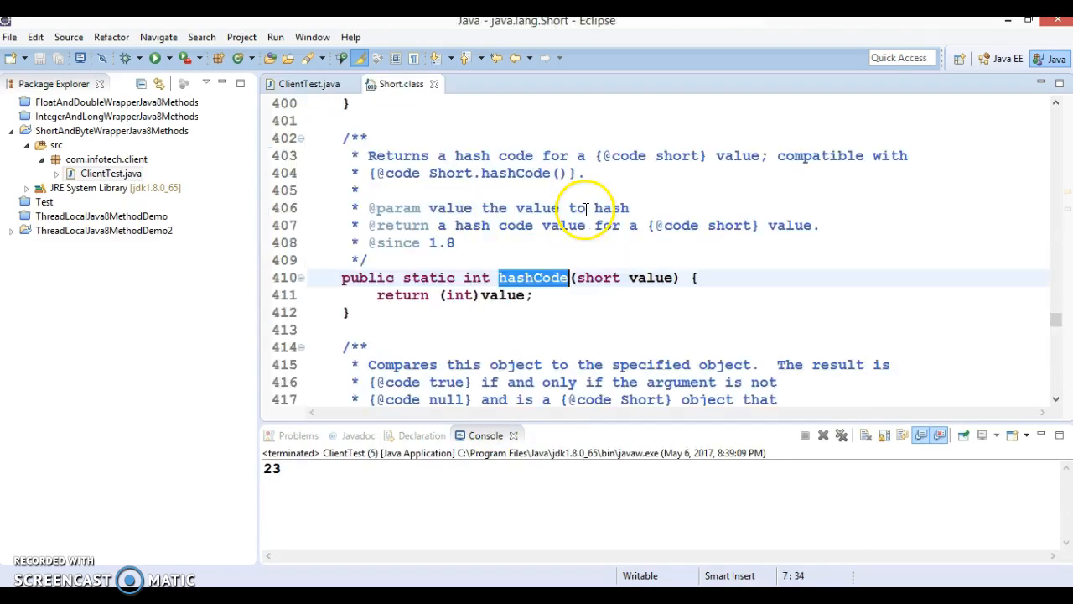
- Inspect Short.hashCode's return (int)value line, then return to the ClientTest source
double_click(650, 278)
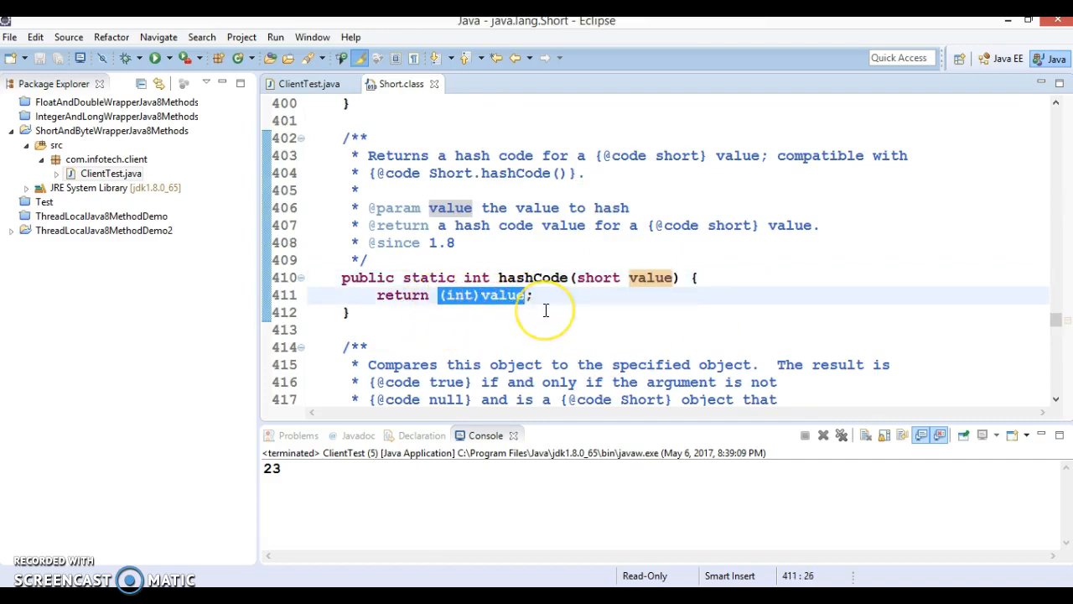
left_click(310, 84)
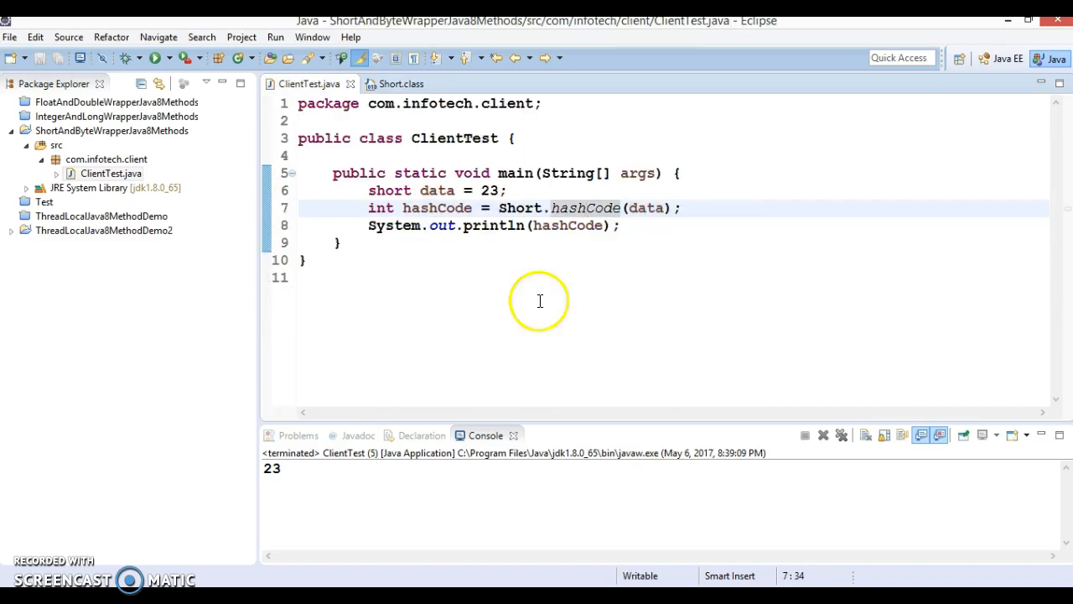
- Add int unsignedInt = Short.toUnsignedInt(data); on a new line after the println
left_click(620, 225)
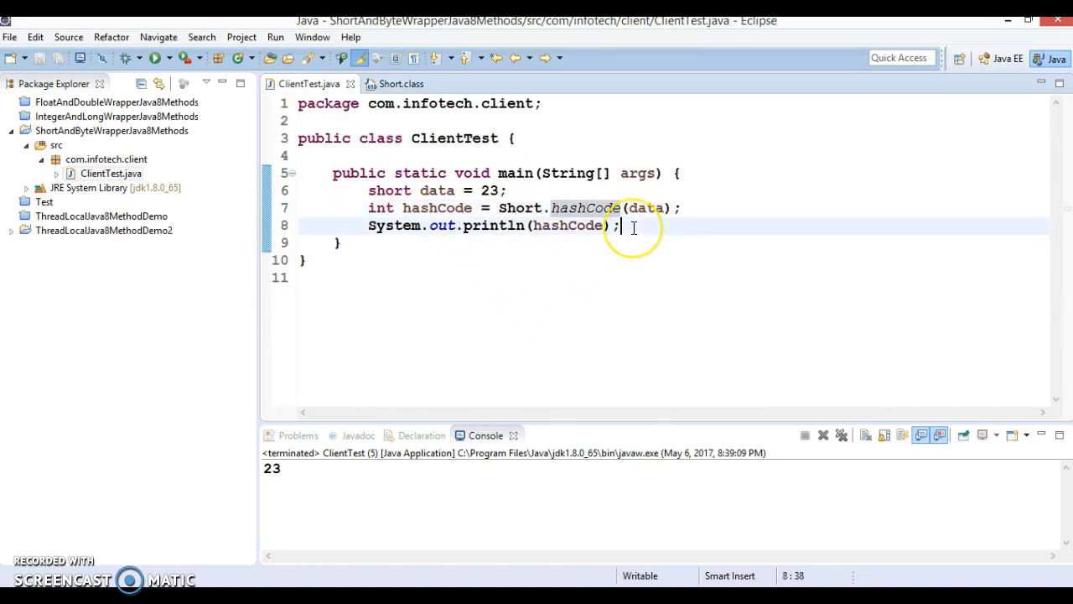
key("Return")
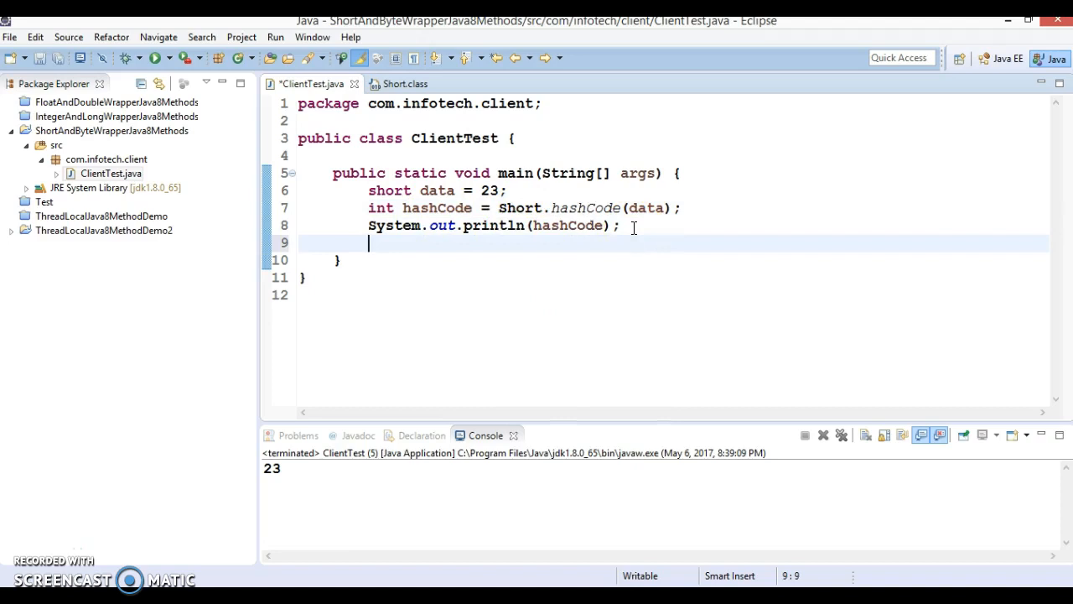
double_click(520, 208)
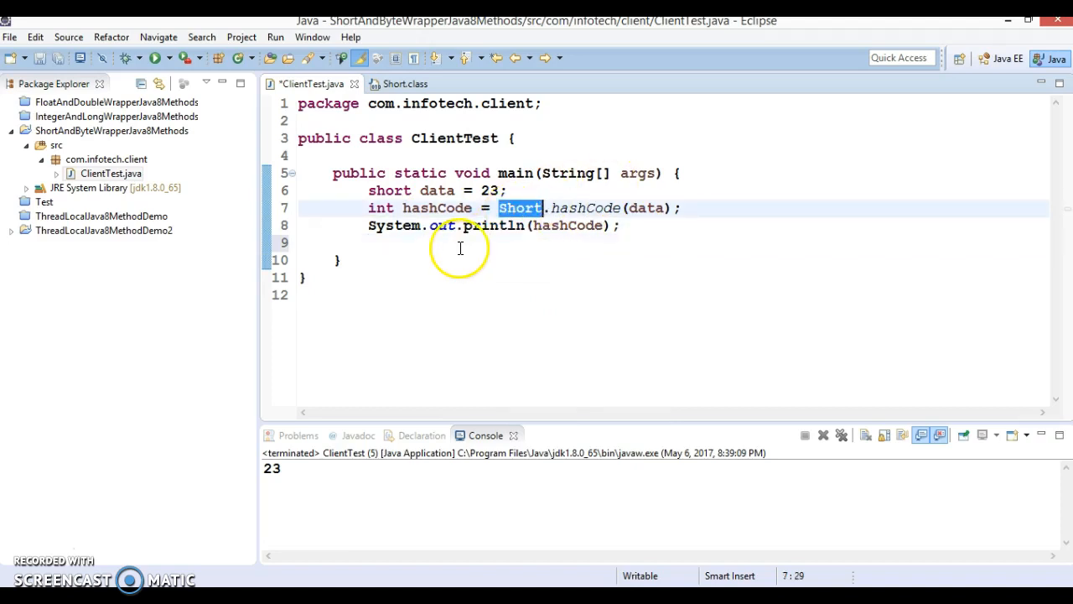
type("Short")
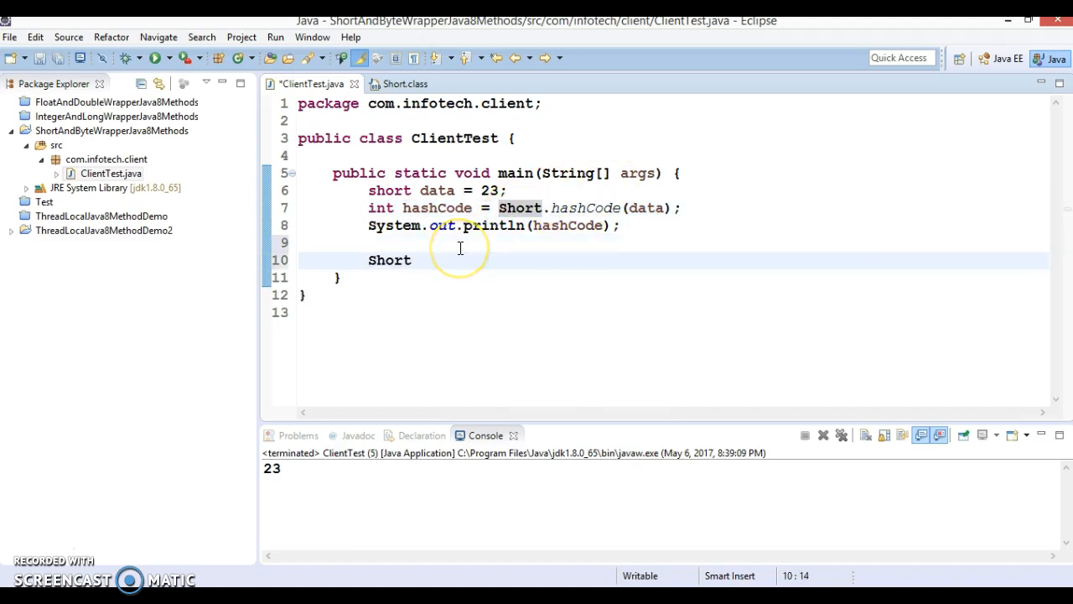
type(".")
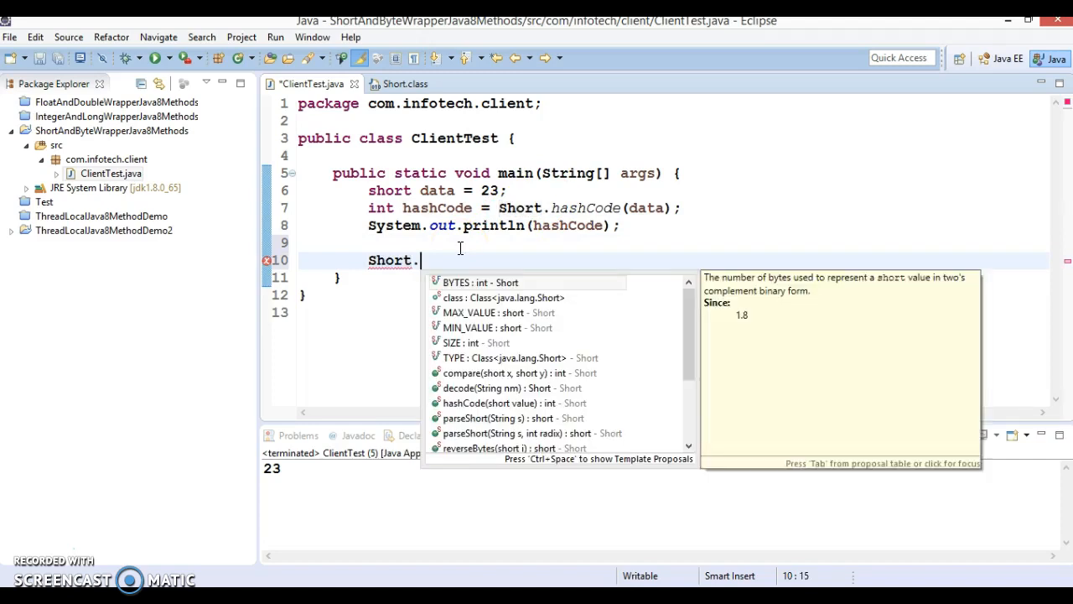
type("to")
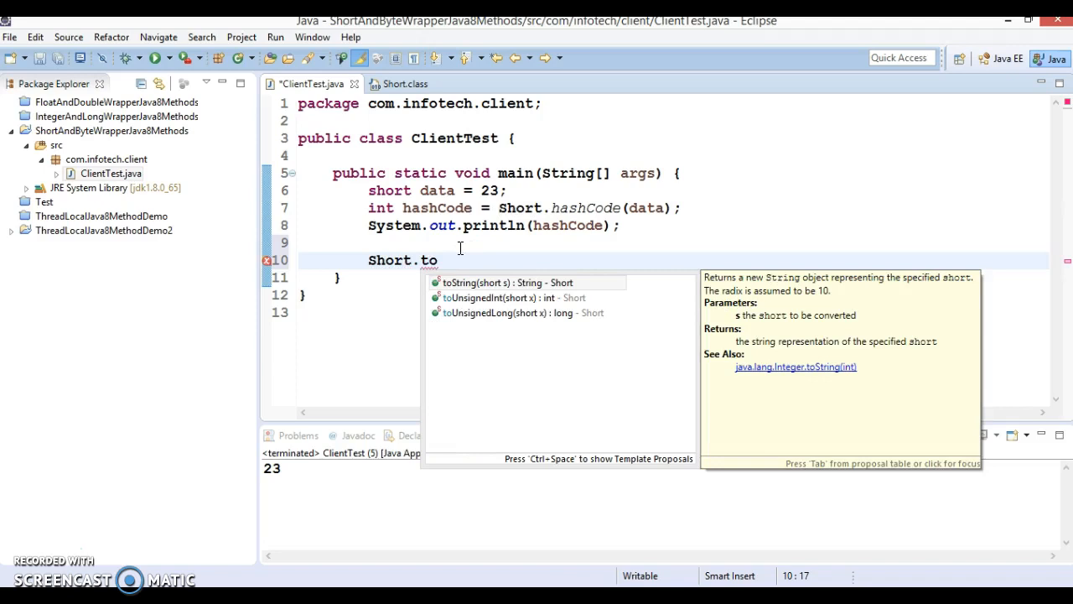
type("UnsignedInt(x);")
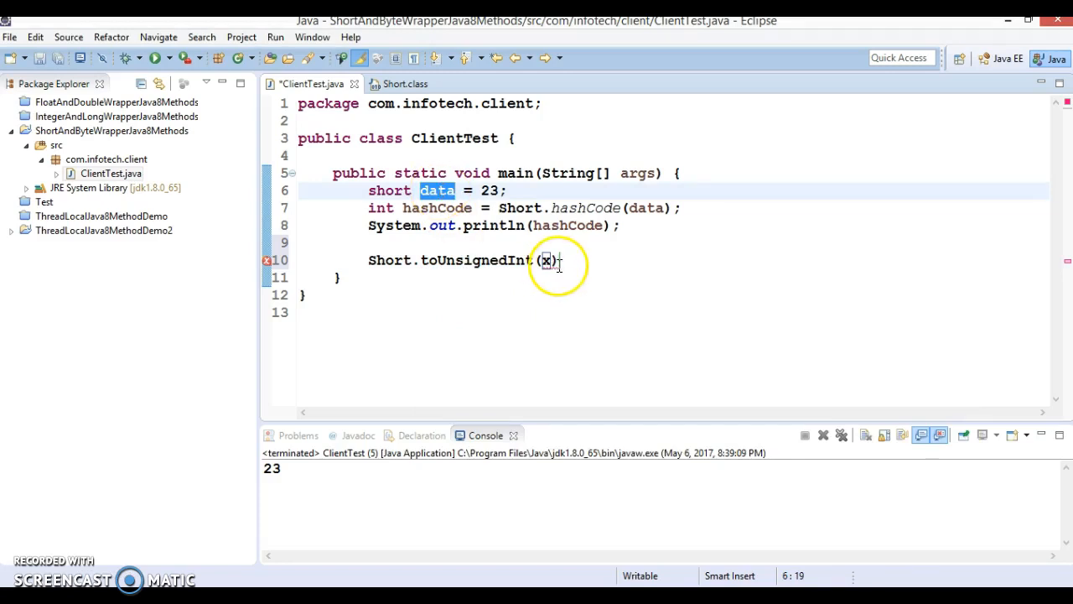
type("data")
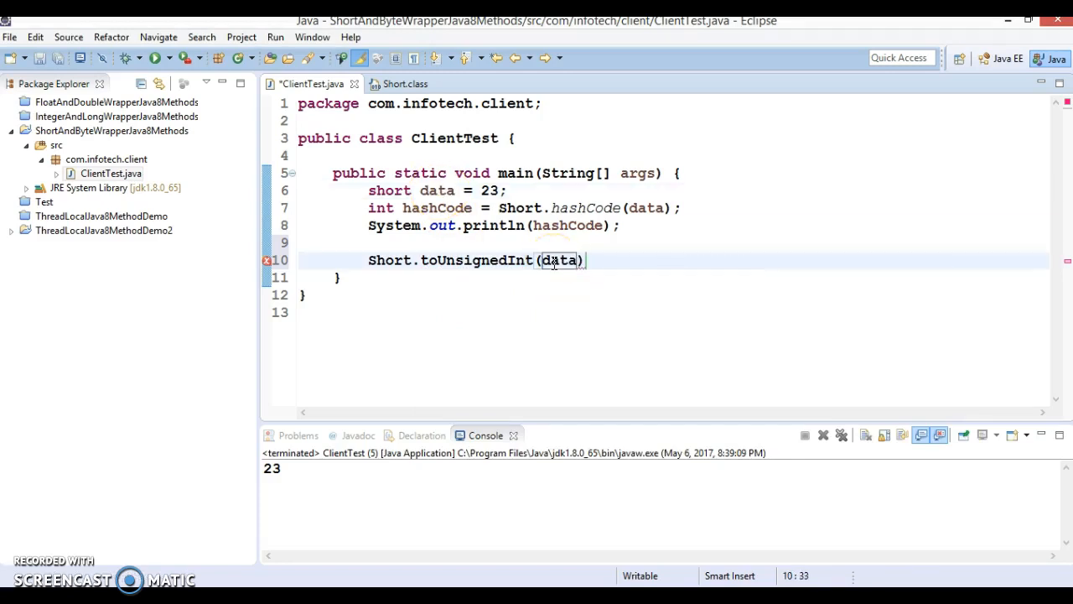
type(";")
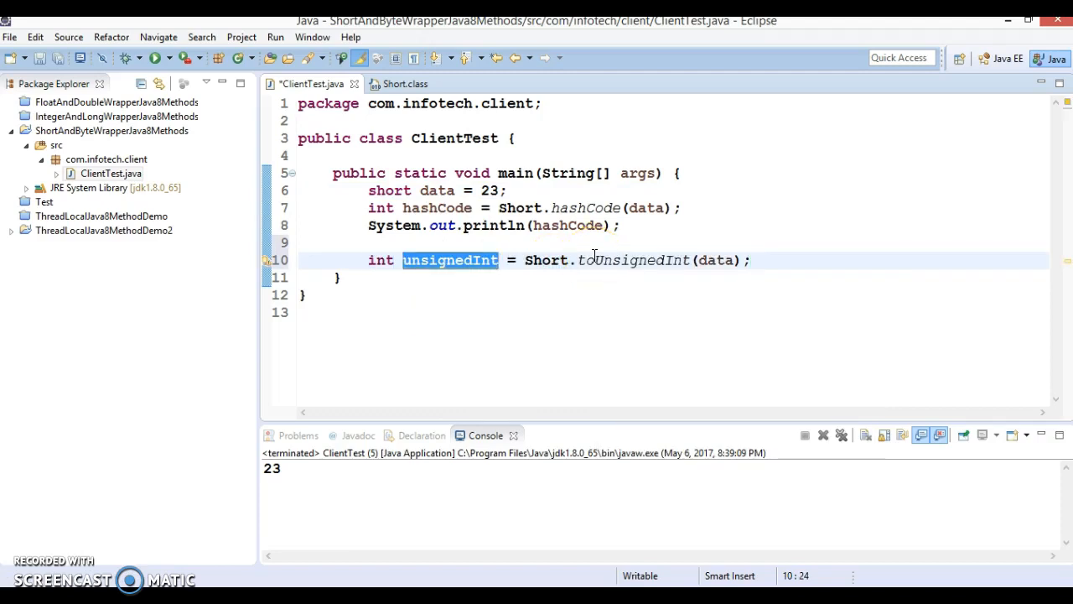
- Print unsignedInt with System.out.println and leave an empty line below, reviewing data and the toUnsignedInt call
type("Sys")
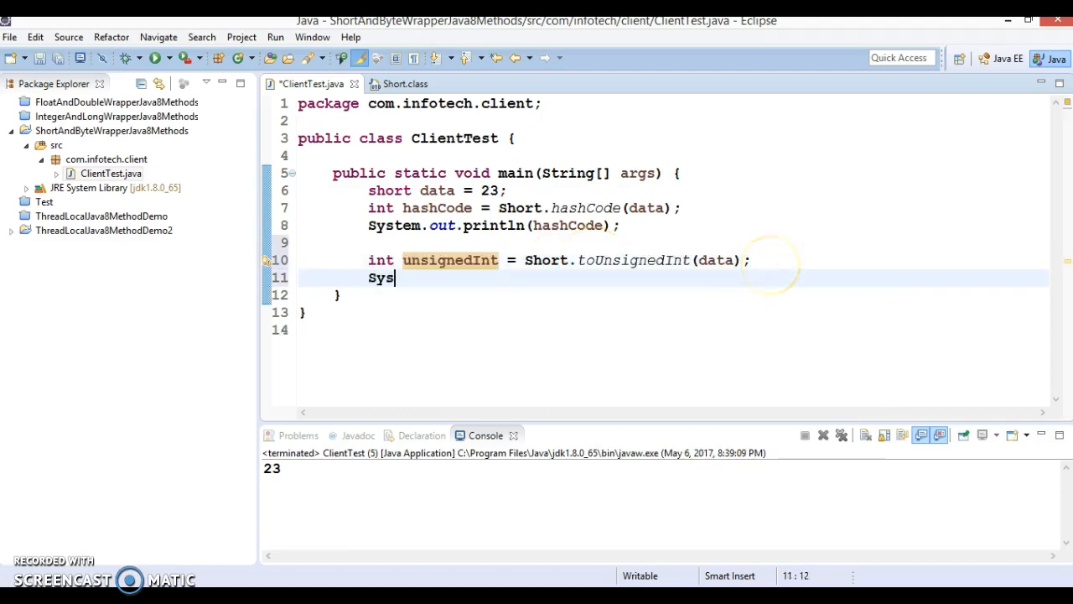
type("System.out.println();")
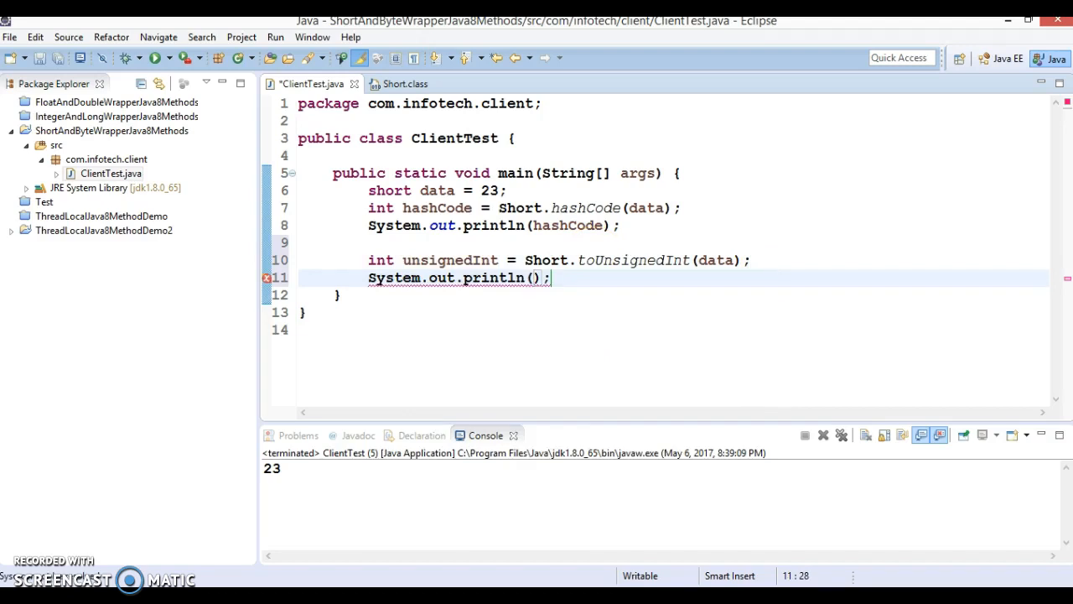
type("unsignedInt")
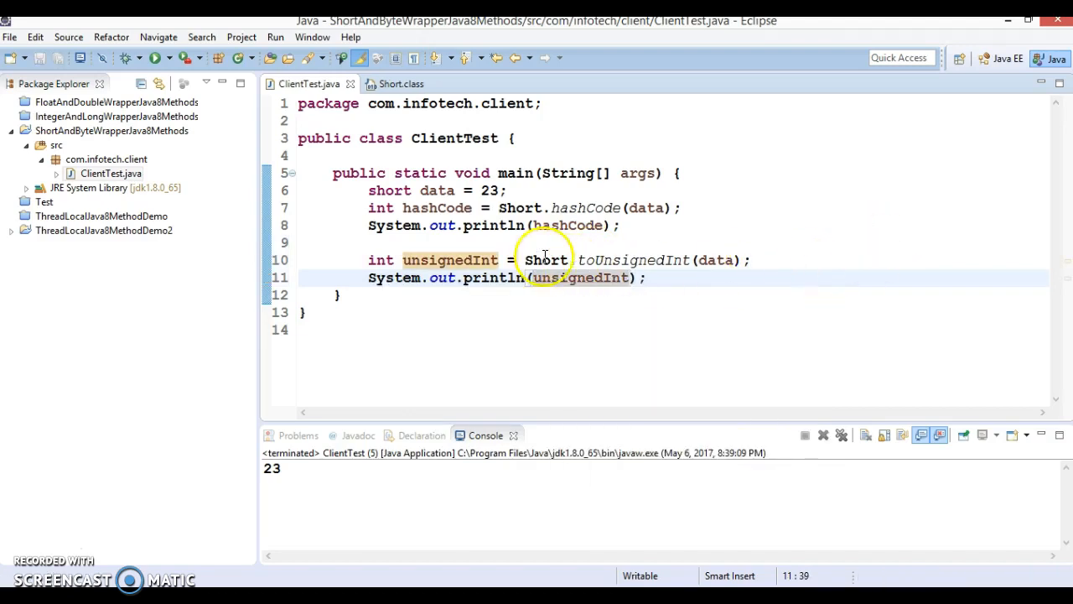
mouse_move(580, 278)
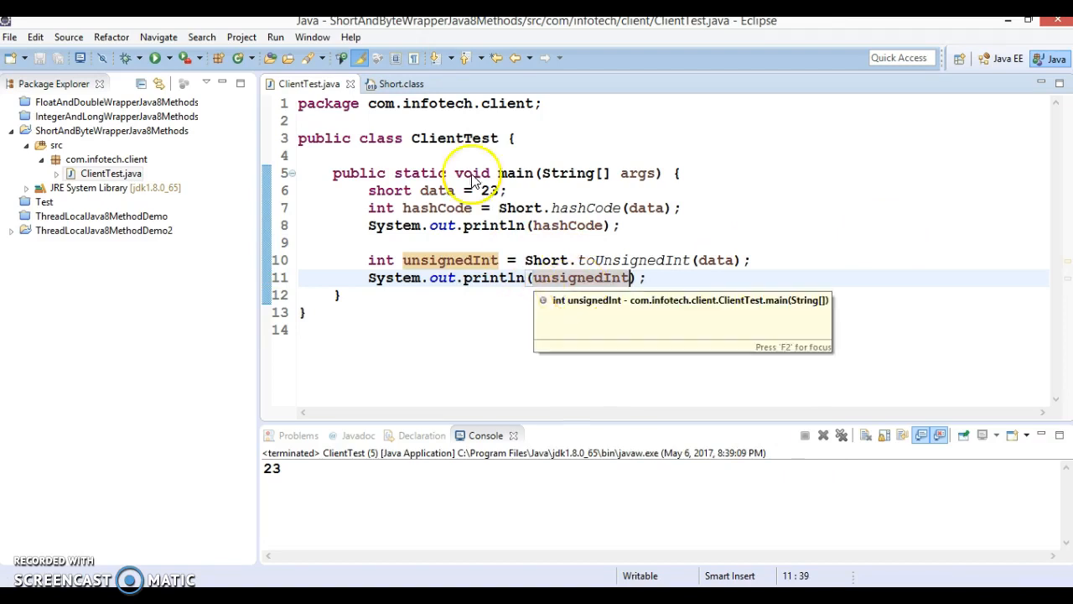
key("Return")
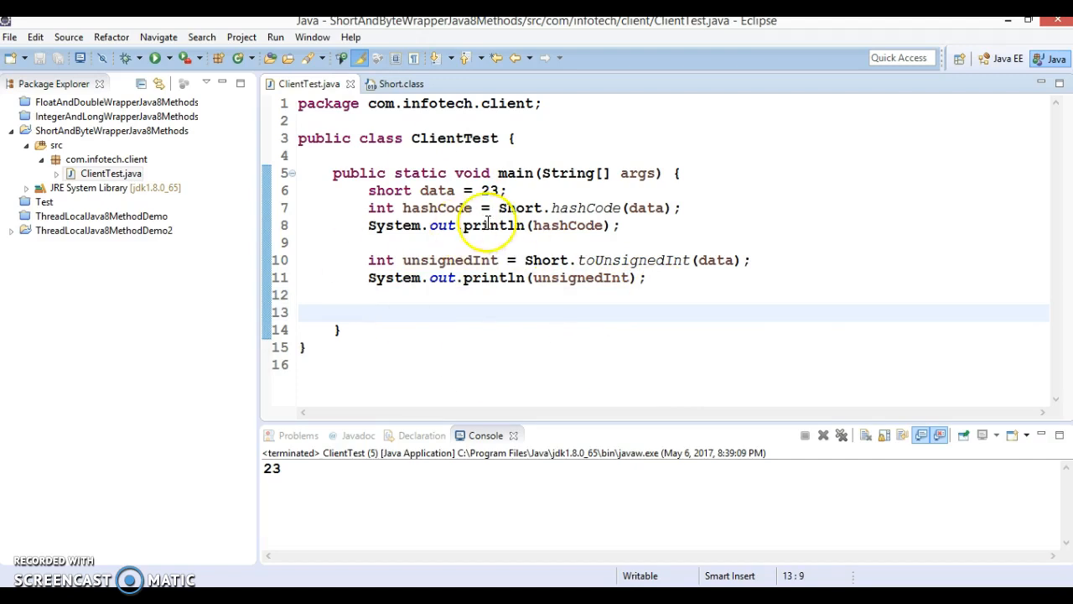
double_click(436, 191)
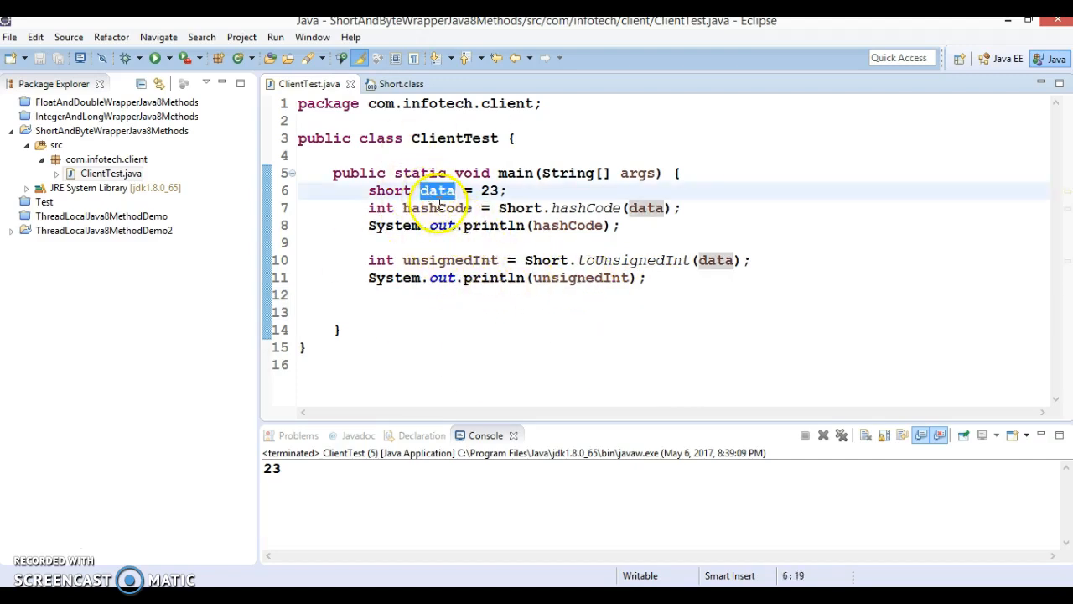
mouse_move(436, 191)
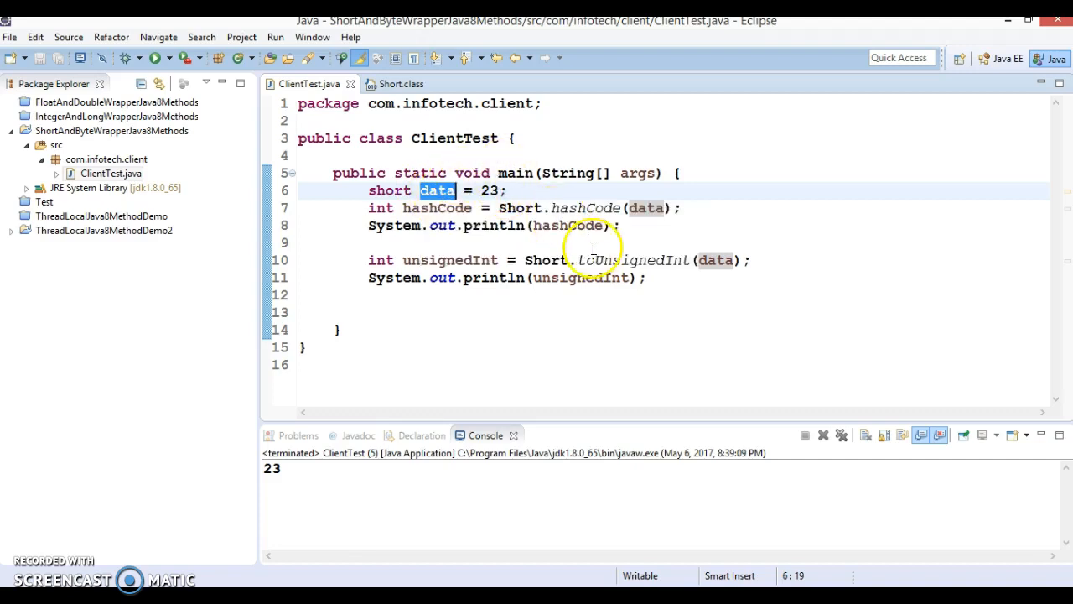
mouse_move(622, 265)
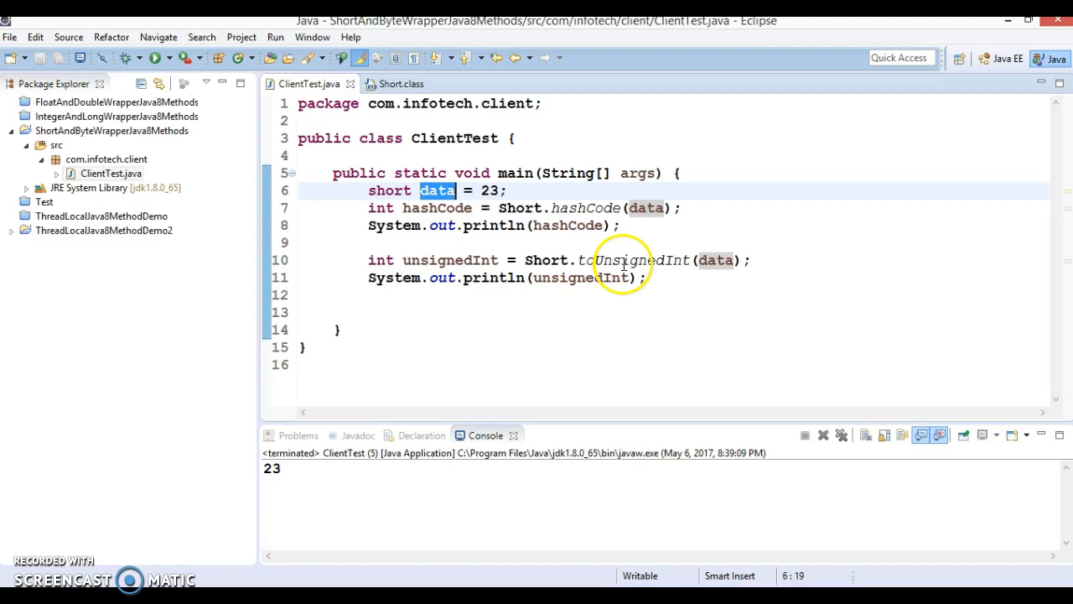
mouse_move(638, 252)
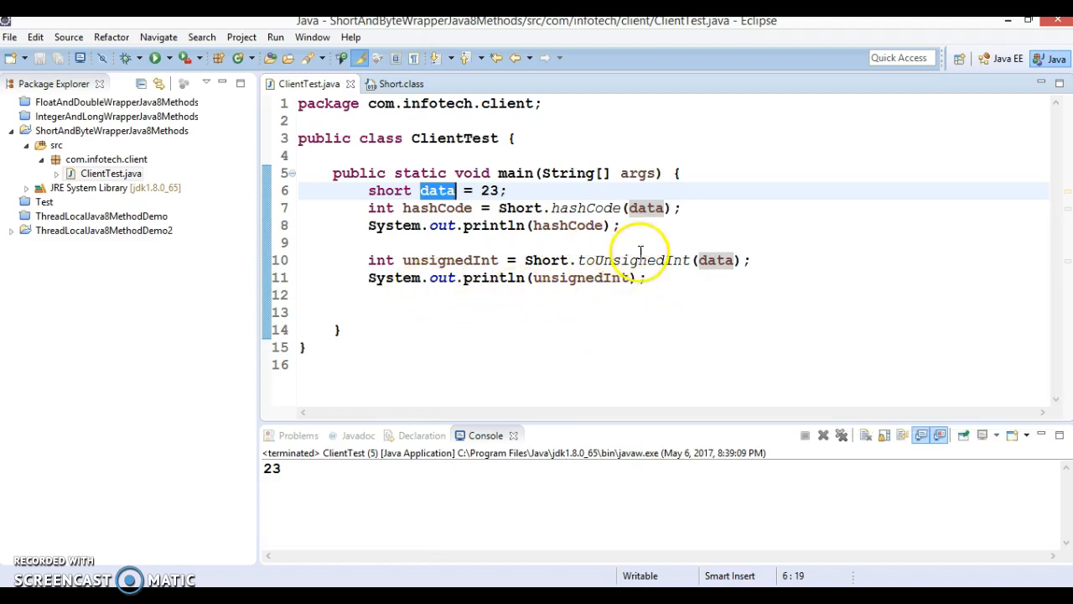
double_click(634, 260)
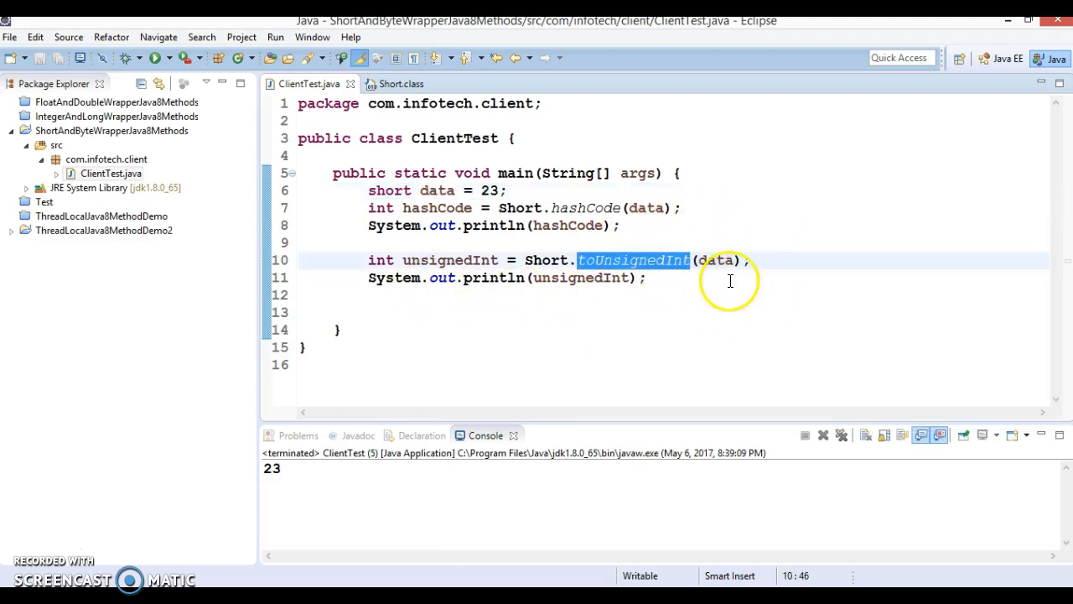
mouse_move(411, 305)
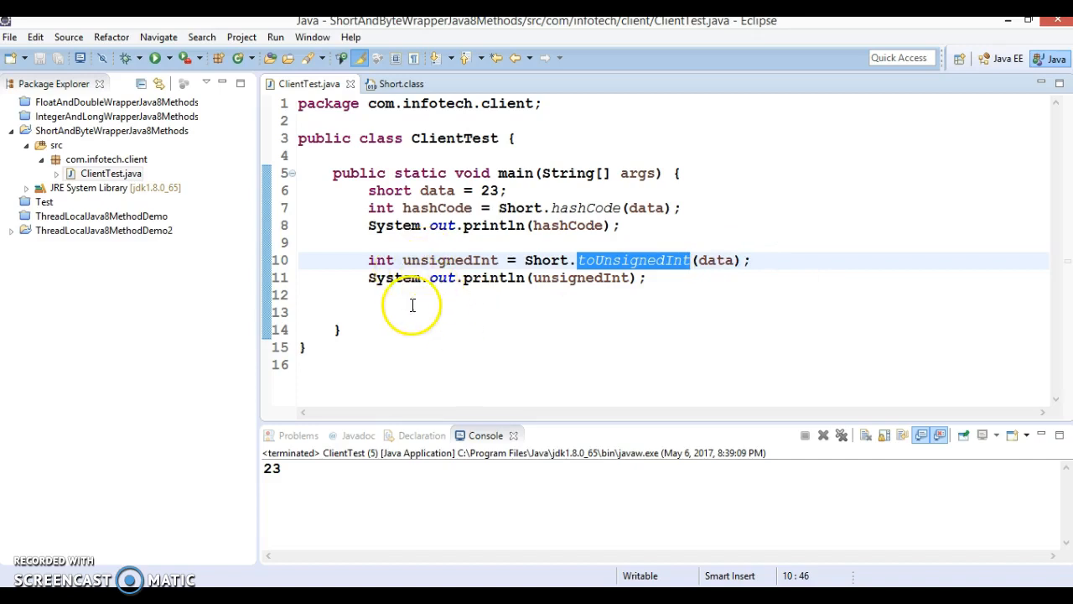
double_click(546, 260)
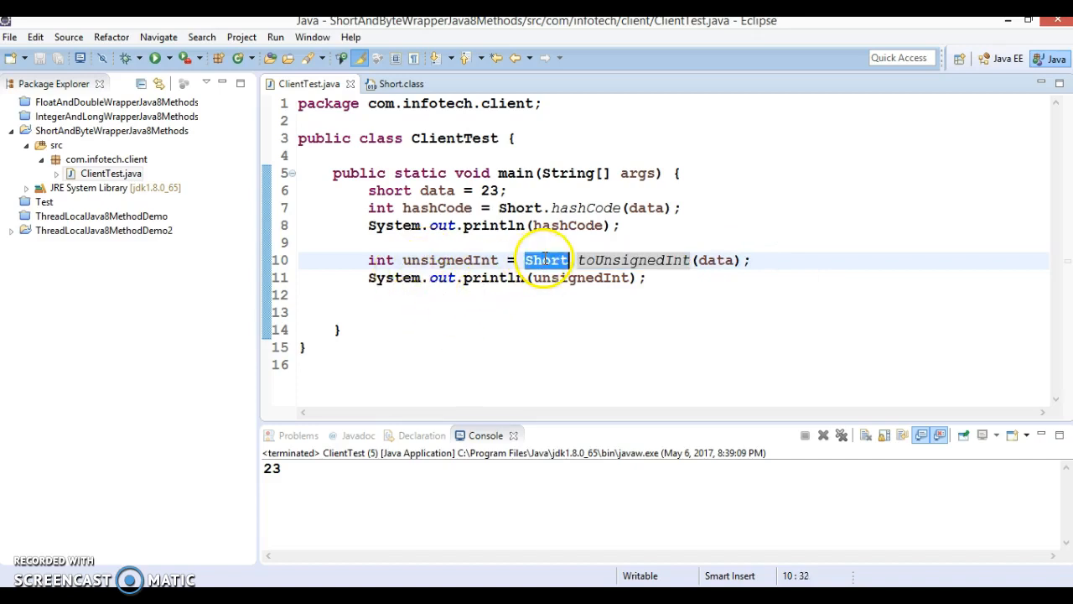
- Add long unsignedLong = Short.toUnsignedLong(data); using content assist
type("Short")
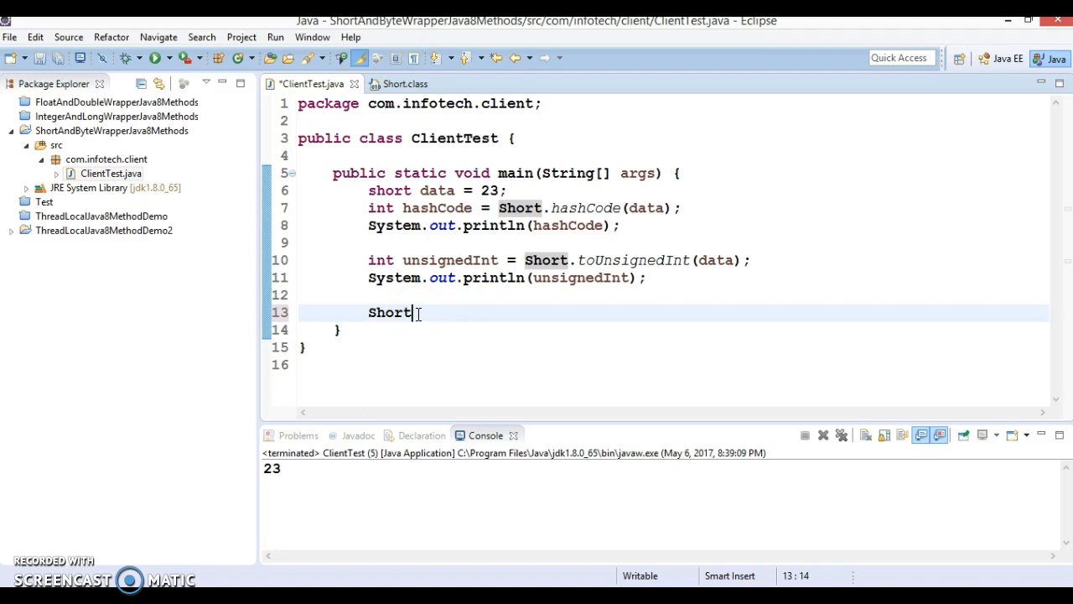
type(".")
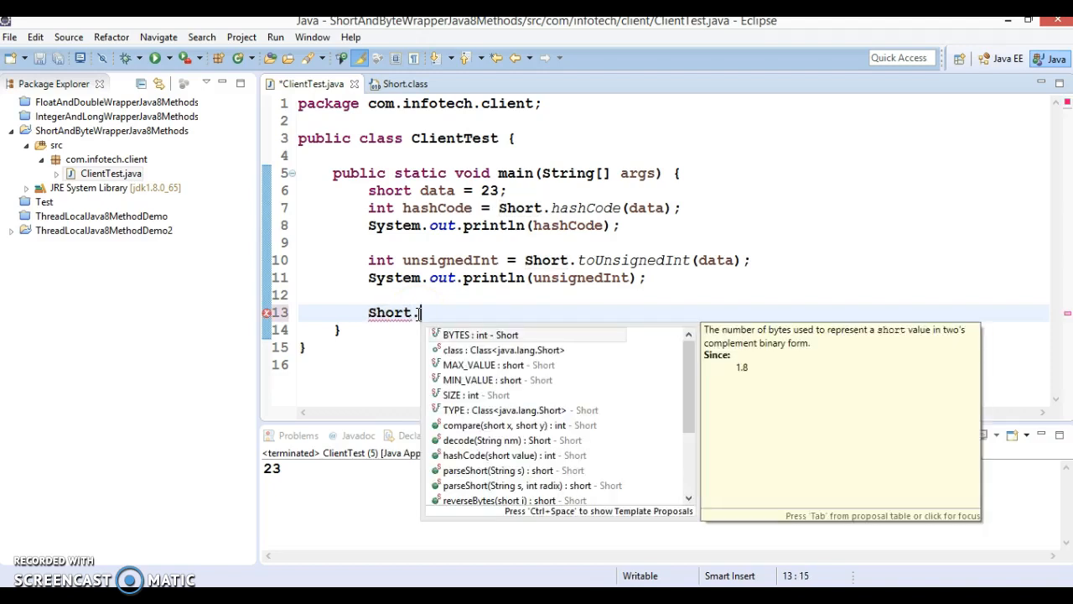
type("toUnsignedLong(")
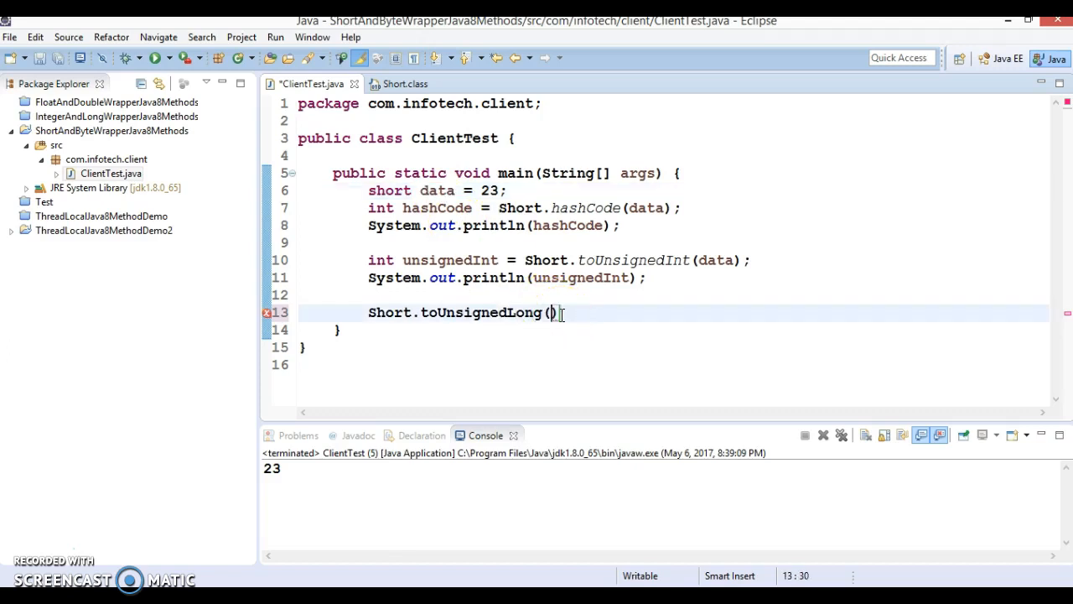
type("data);")
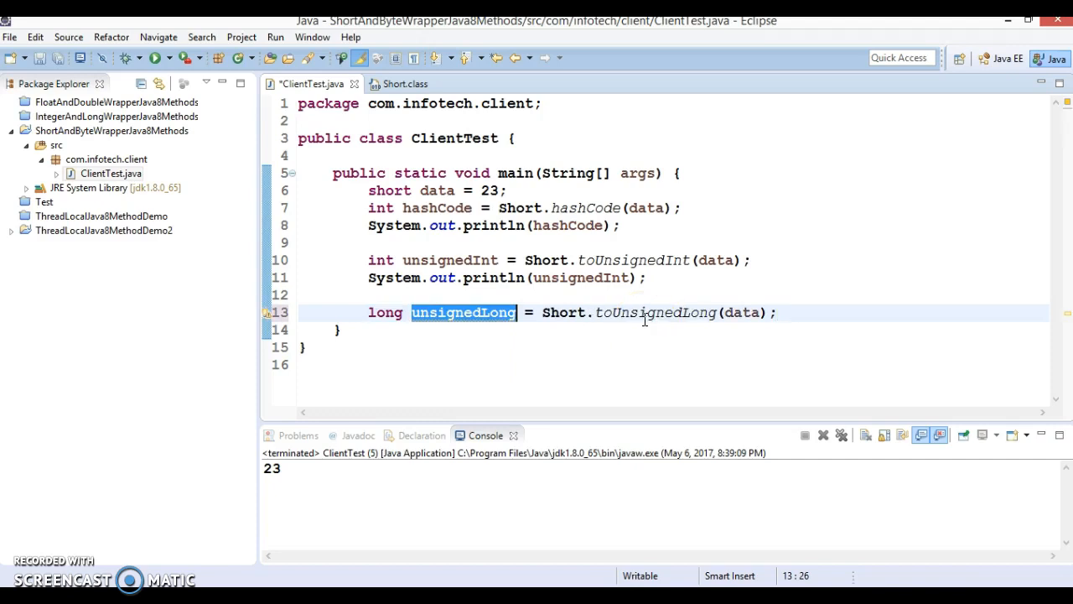
- Print the result on the next line, replacing unsignedInt with unsignedLong
type("System.out.println(u);")
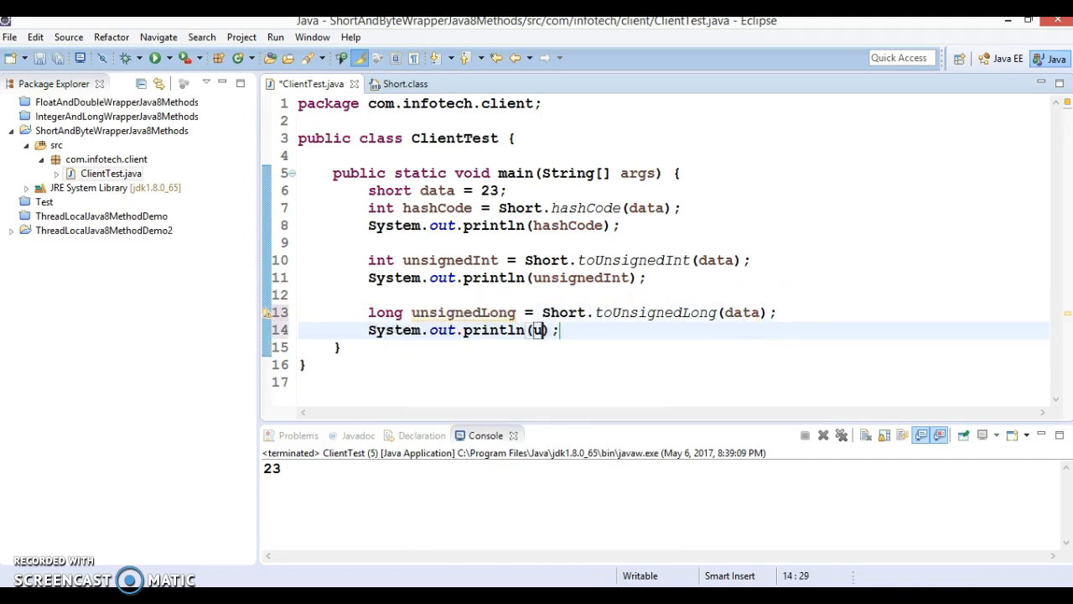
type("unsignedInt")
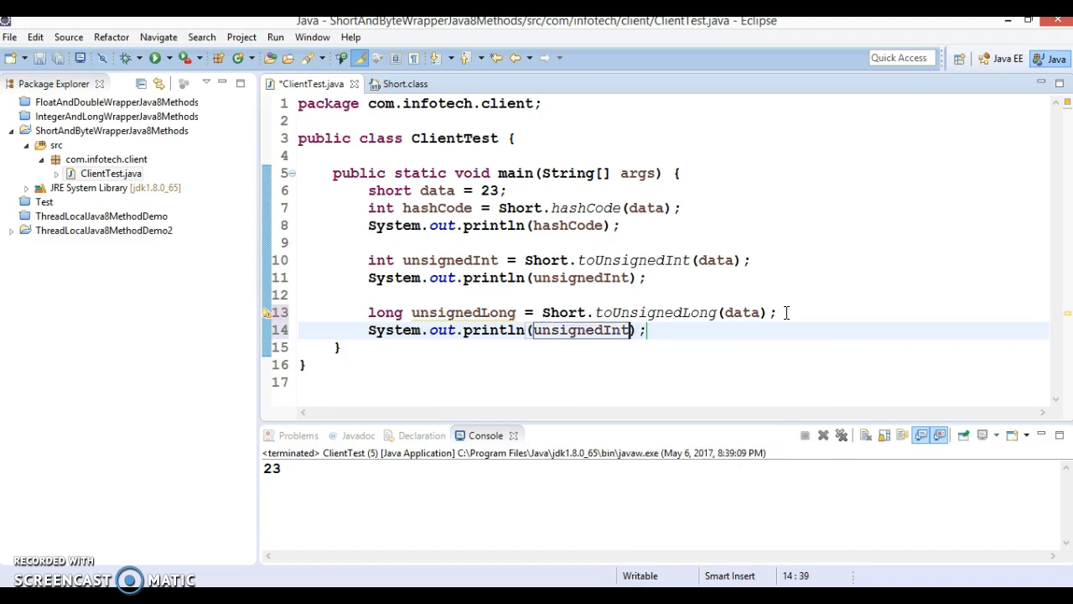
left_click(646, 278)
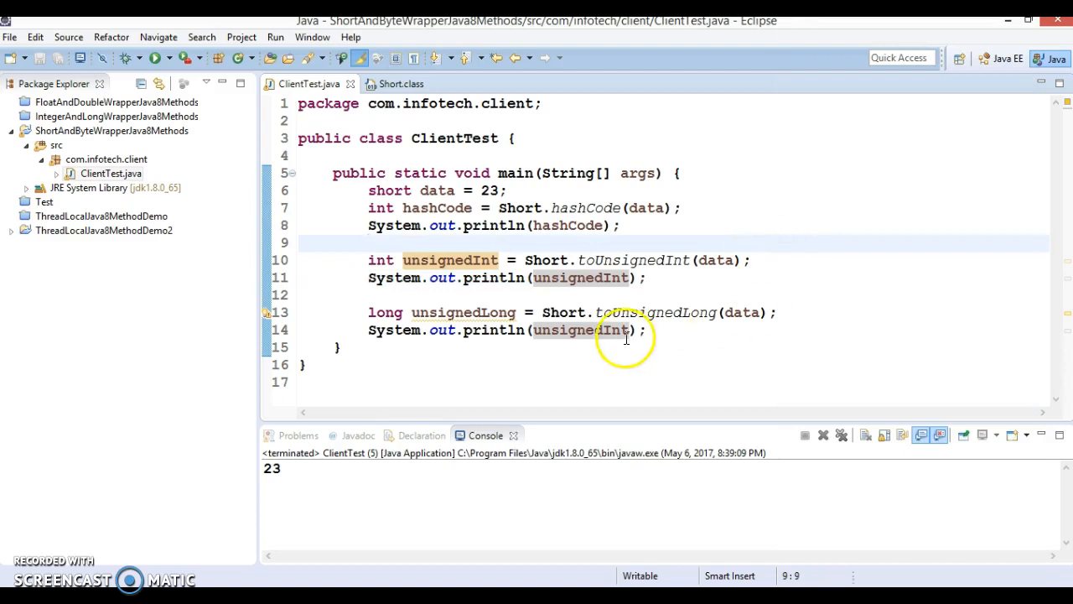
double_click(463, 312)
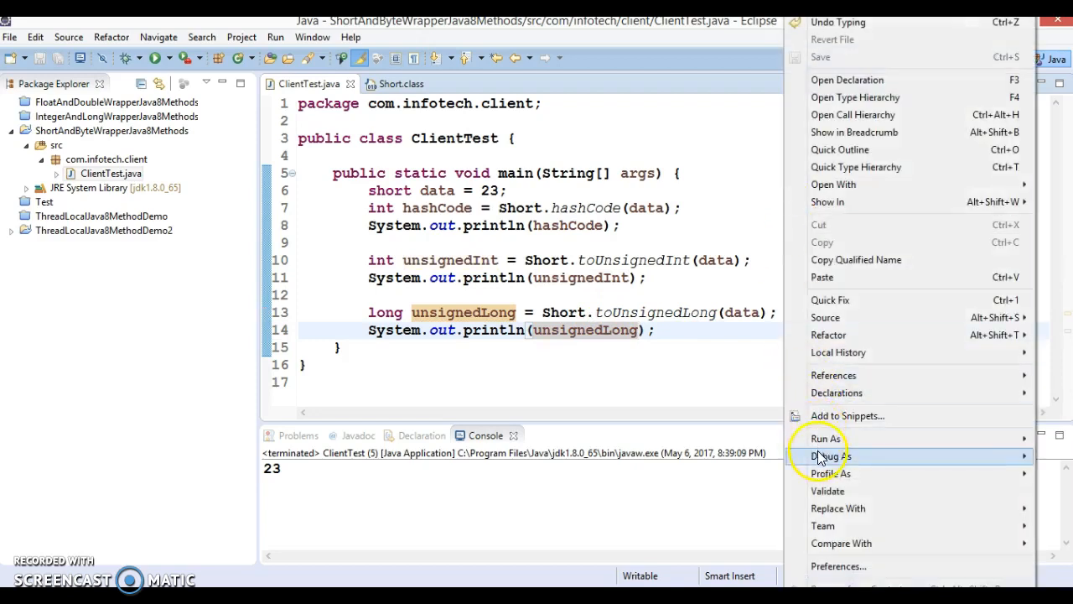
- Run ClientTest as a Java application and select the three 23 lines in the console
left_click(825, 438)
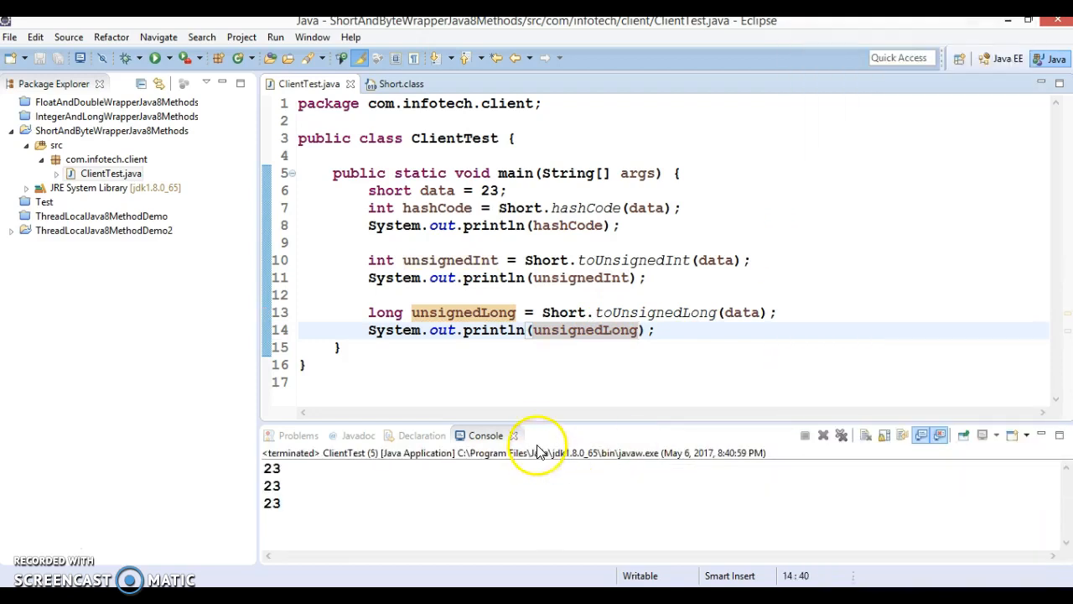
mouse_move(536, 419)
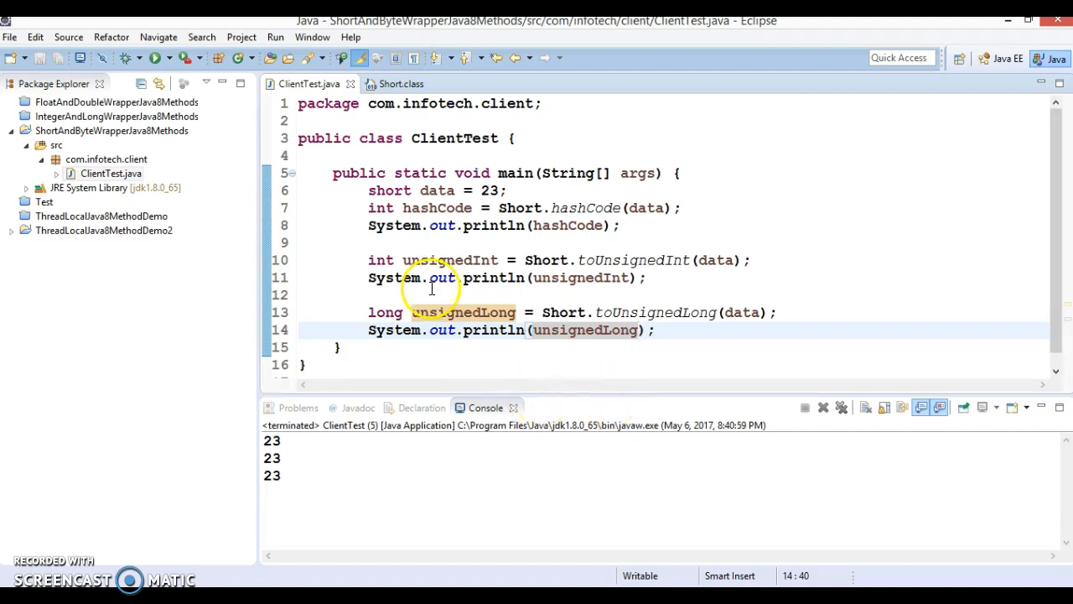
double_click(436, 192)
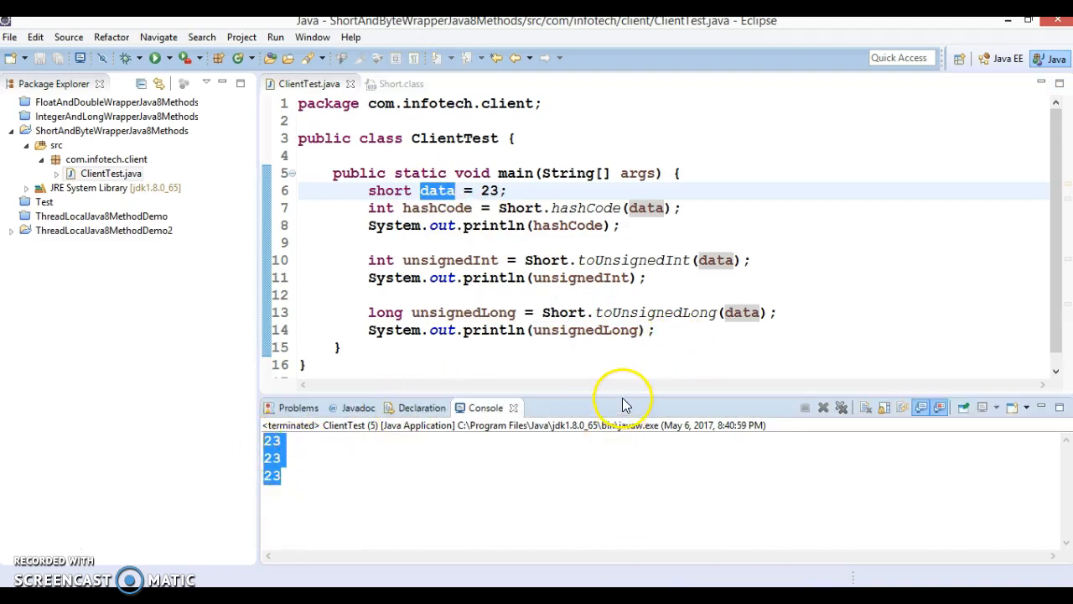
left_click_drag(627, 400, 628, 439)
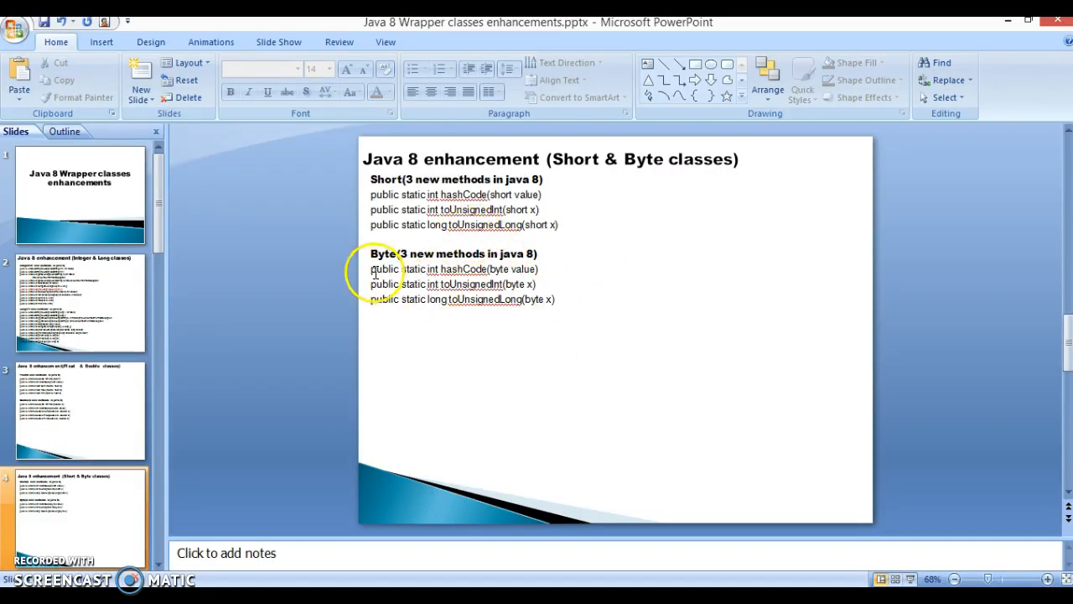
mouse_move(394, 298)
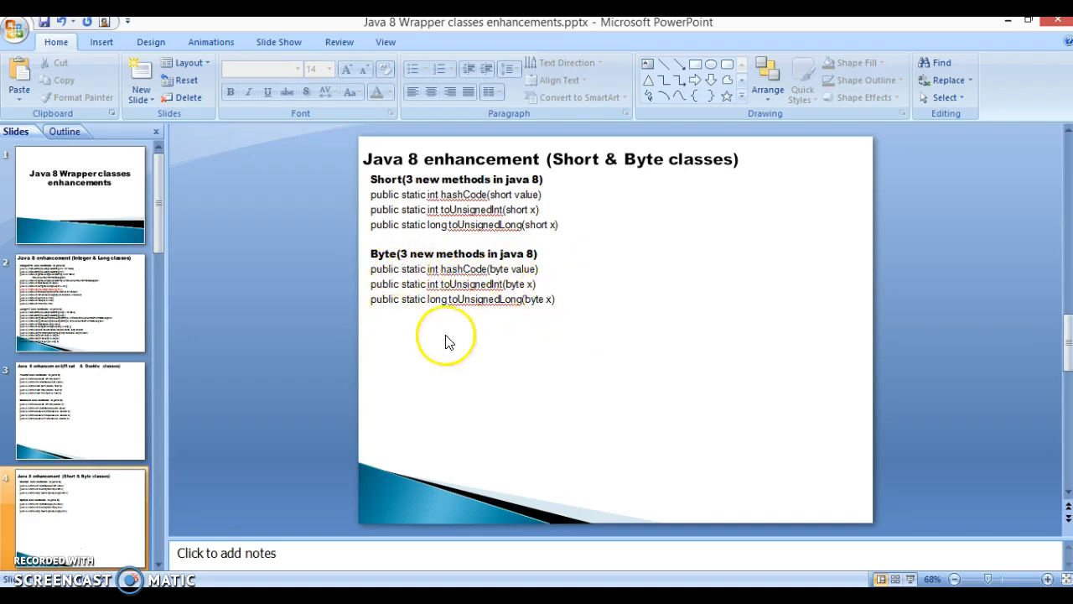
mouse_move(583, 353)
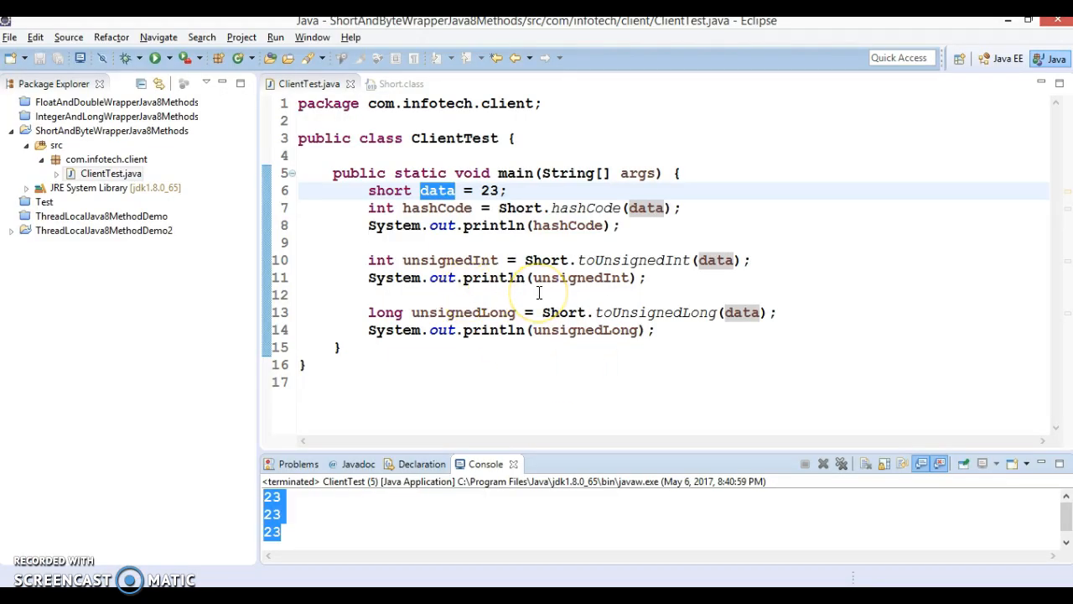
mouse_move(507, 298)
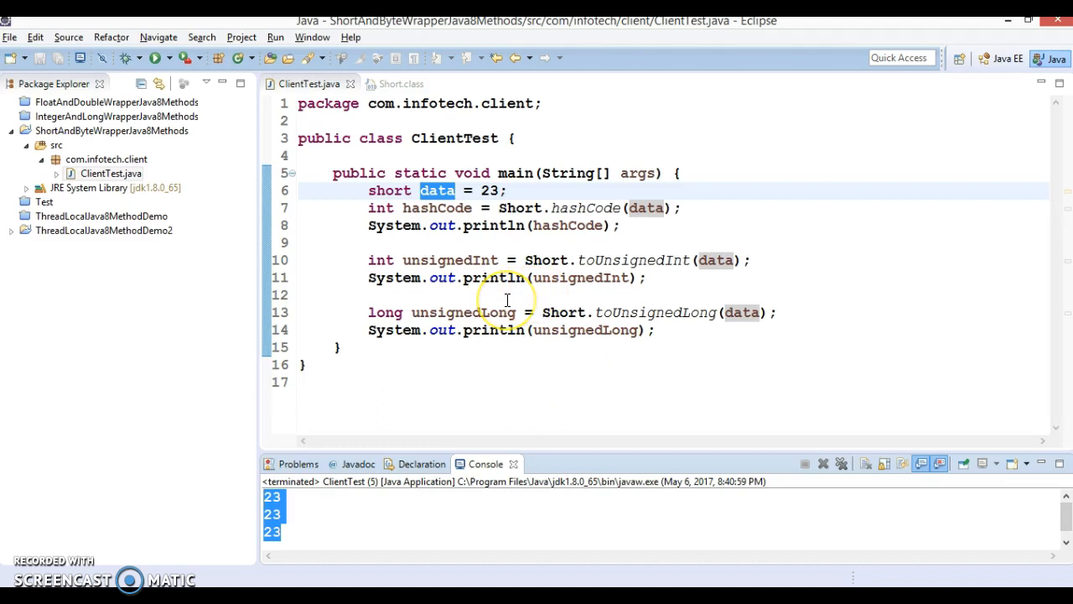
mouse_move(507, 313)
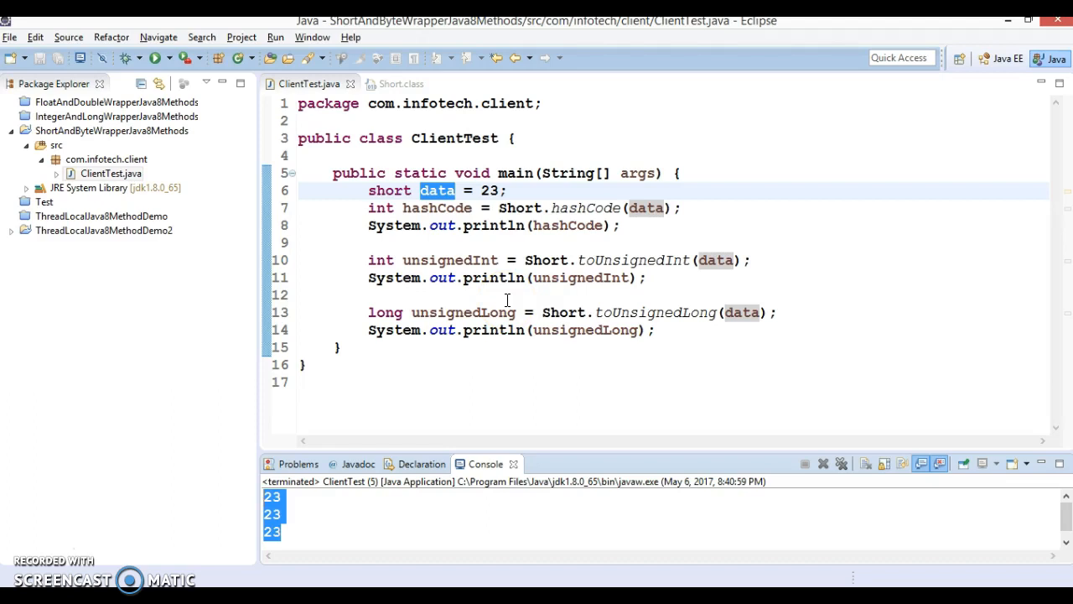
- Return to Eclipse at the end of ClientTest's last println line
left_click(651, 328)
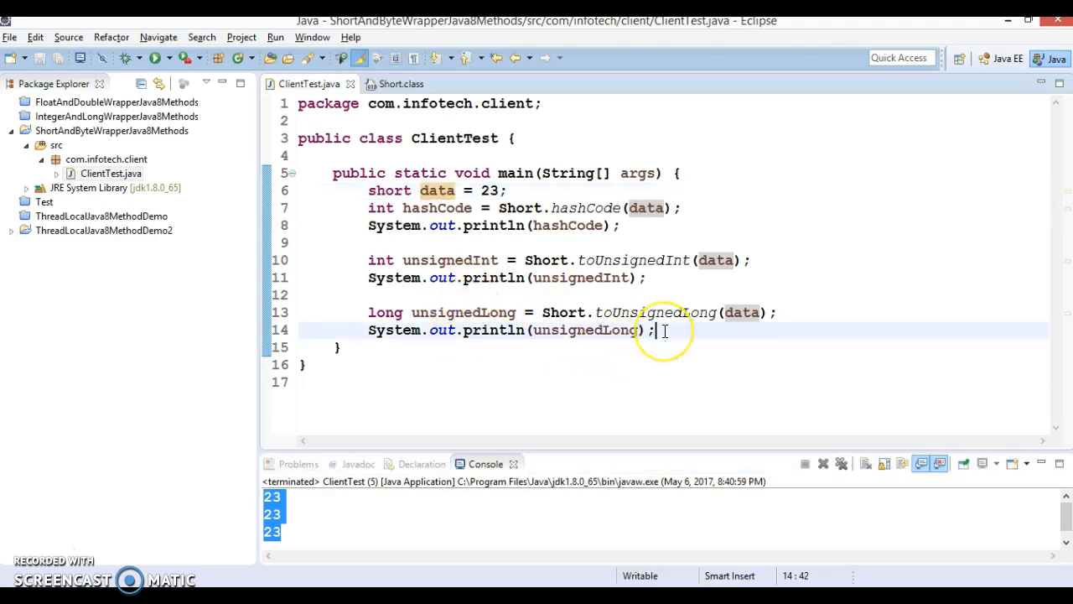